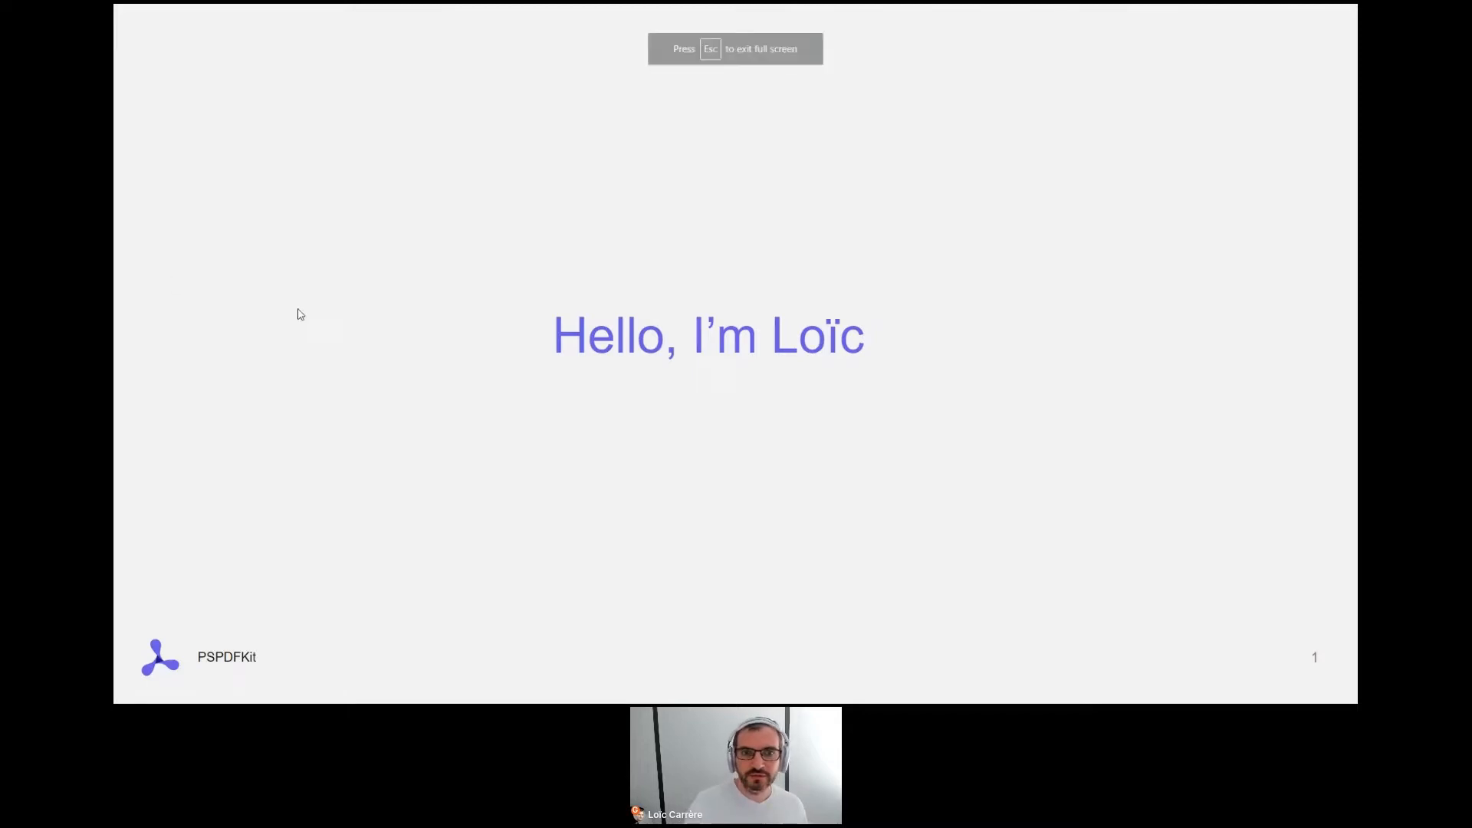
- Advance past the intro slide to reach the GdPicture.NET OCR Demo window
key(right)
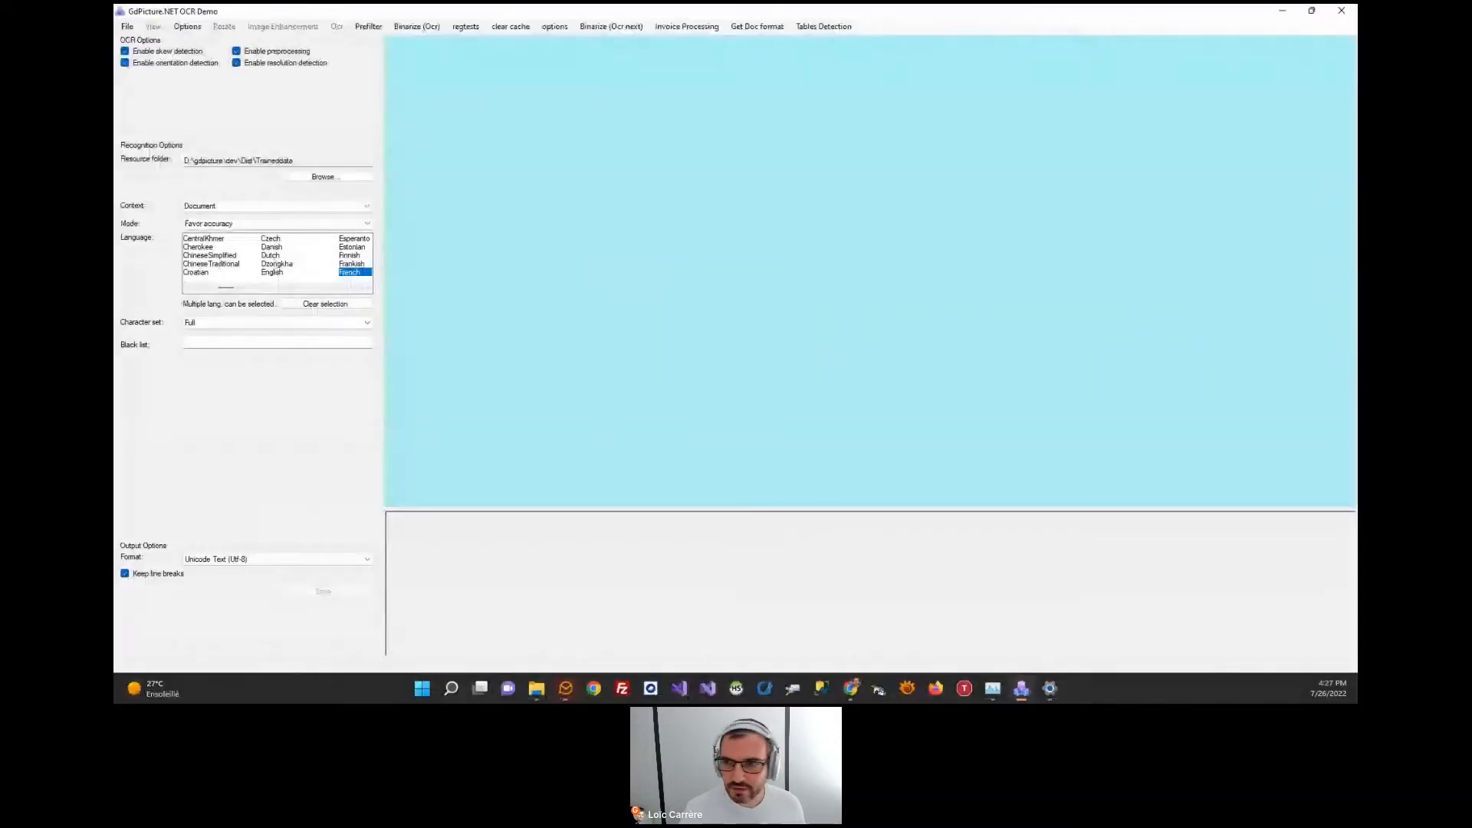
- Load the French identity card image and set the recognition context to MRZ
click(127, 26)
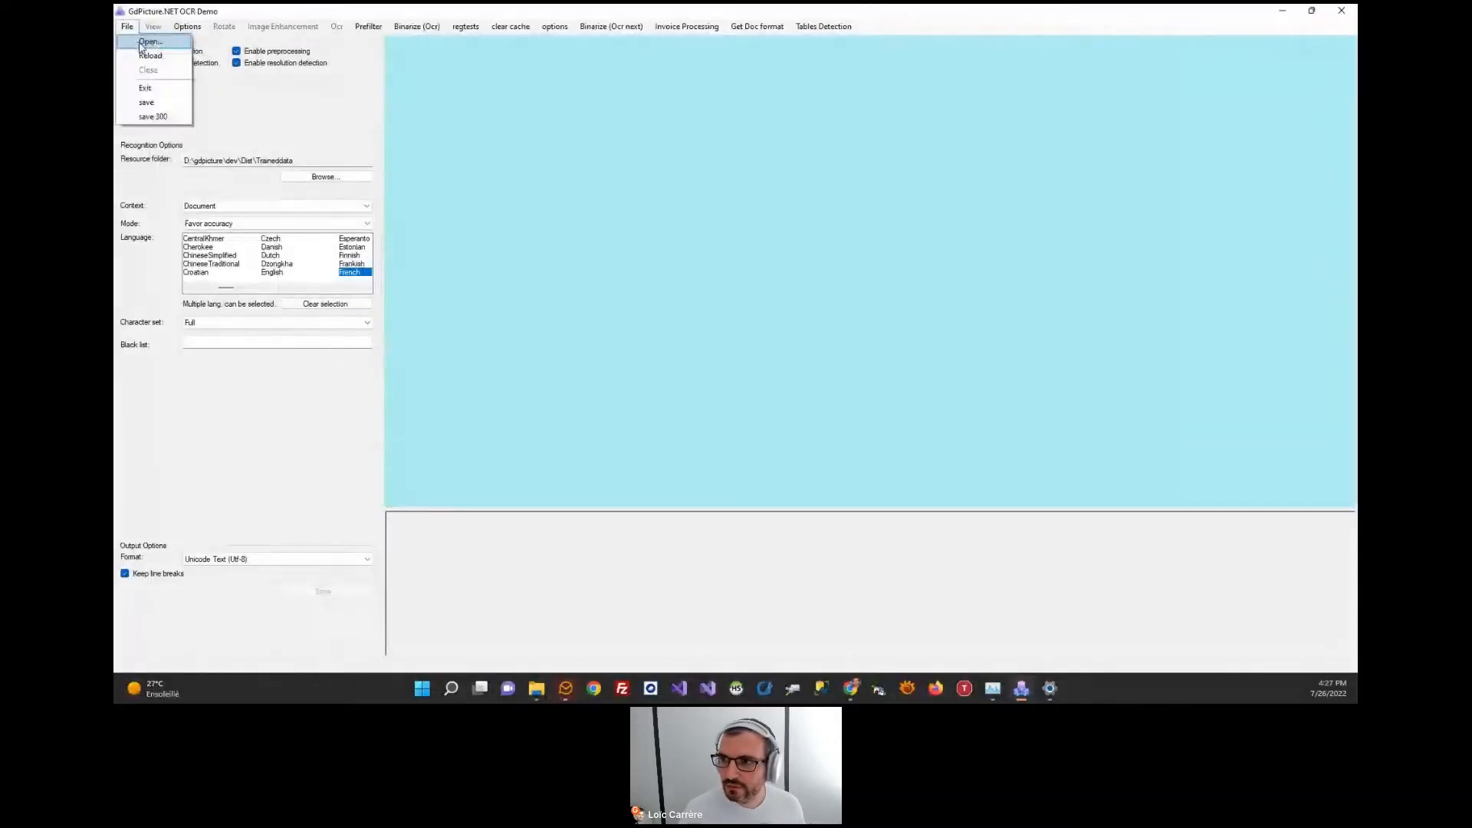
click(150, 41)
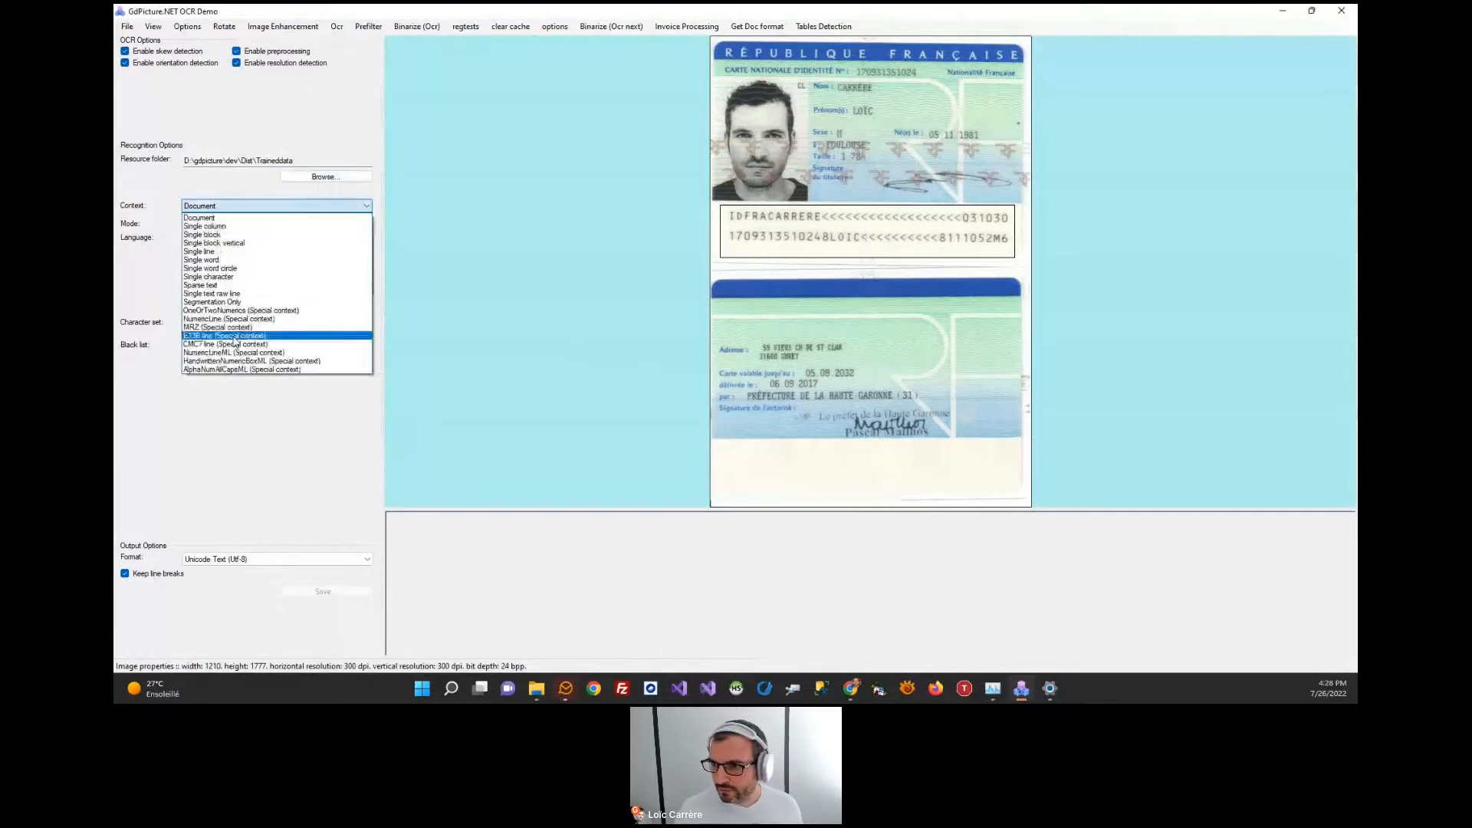
click(218, 327)
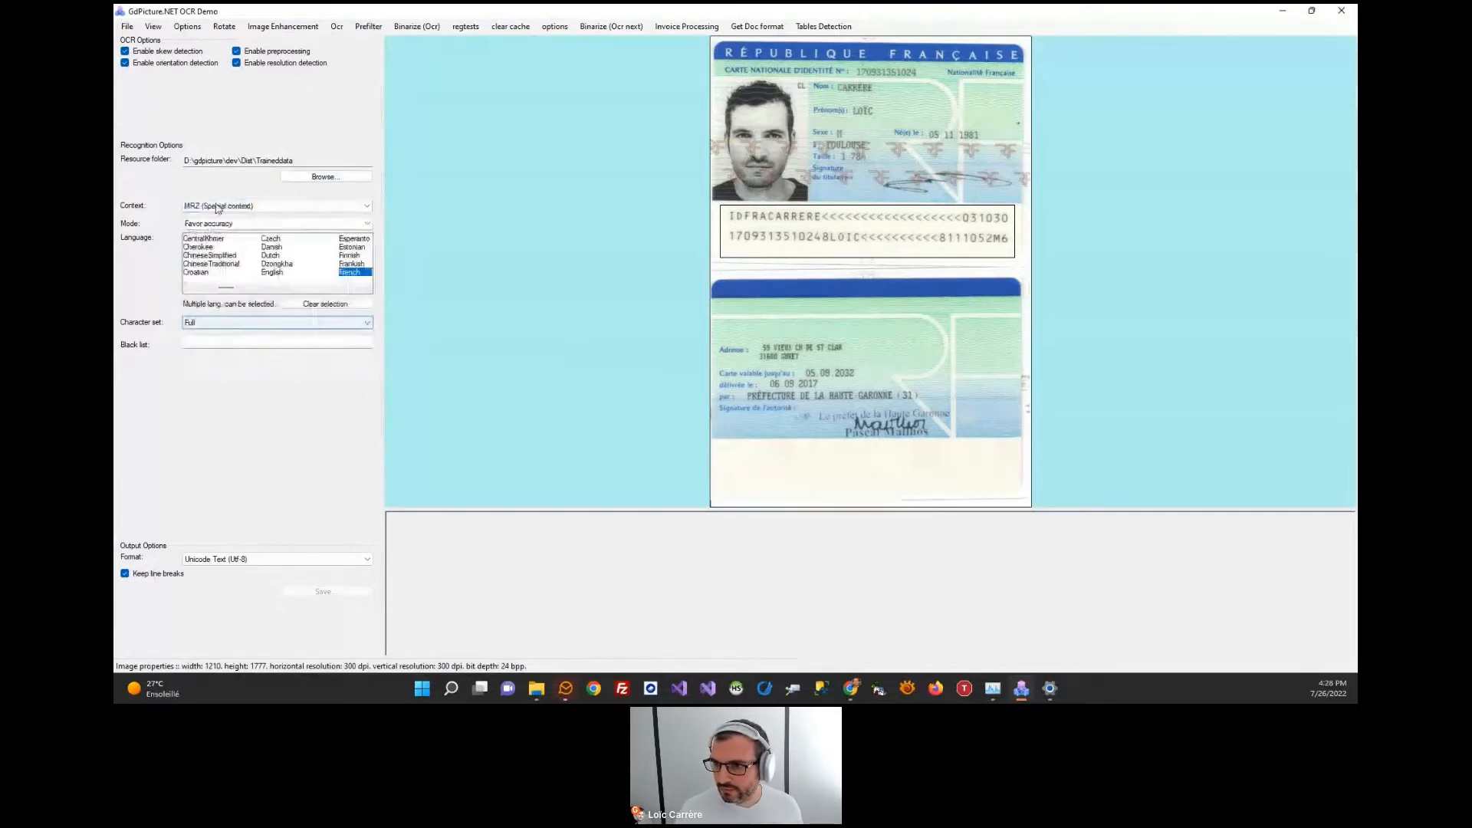
- Run Read page so the card's two MRZ lines are recognized at 92% confidence
click(336, 26)
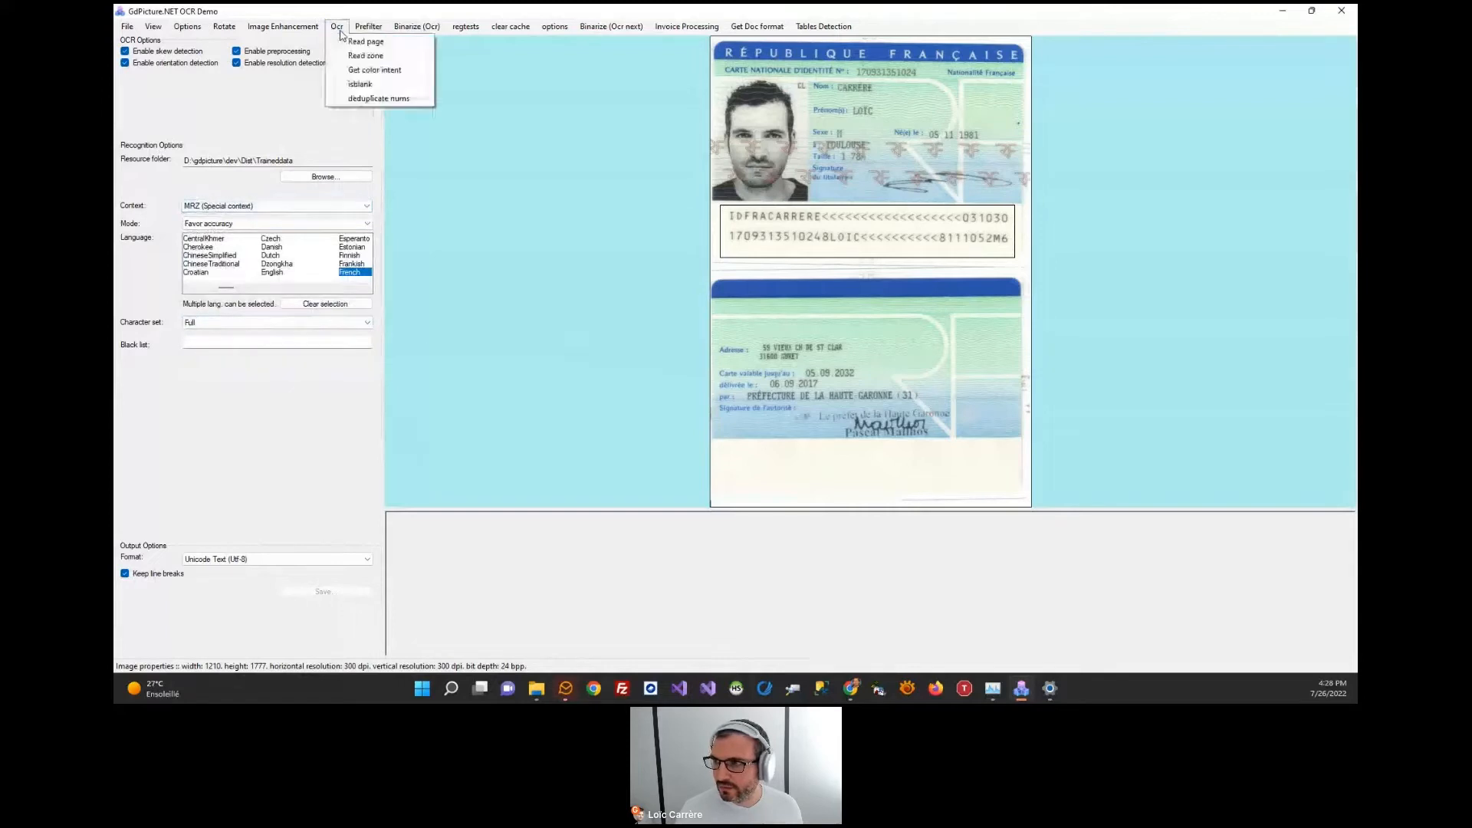
click(365, 55)
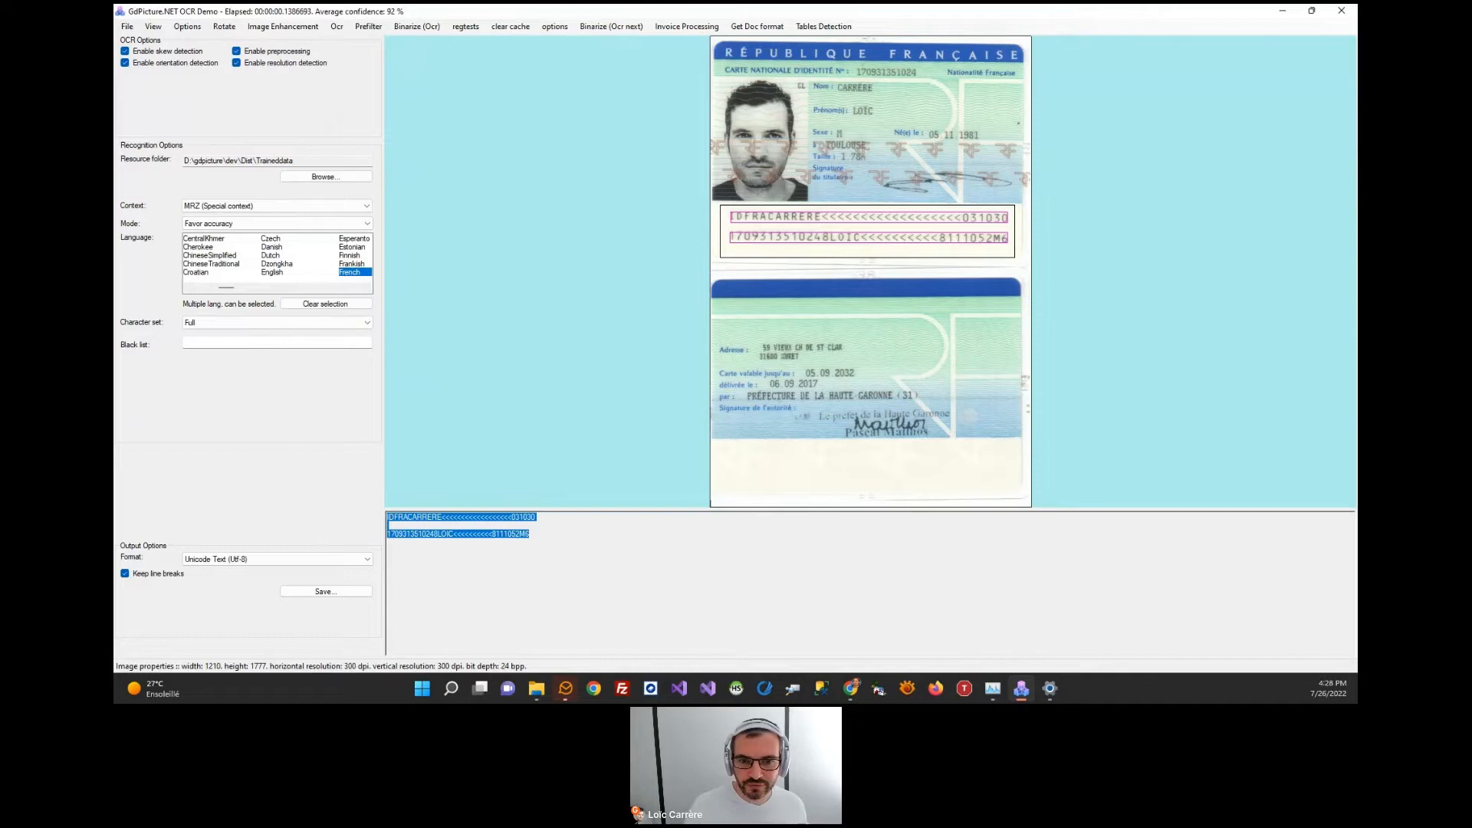
mouse_move(621, 276)
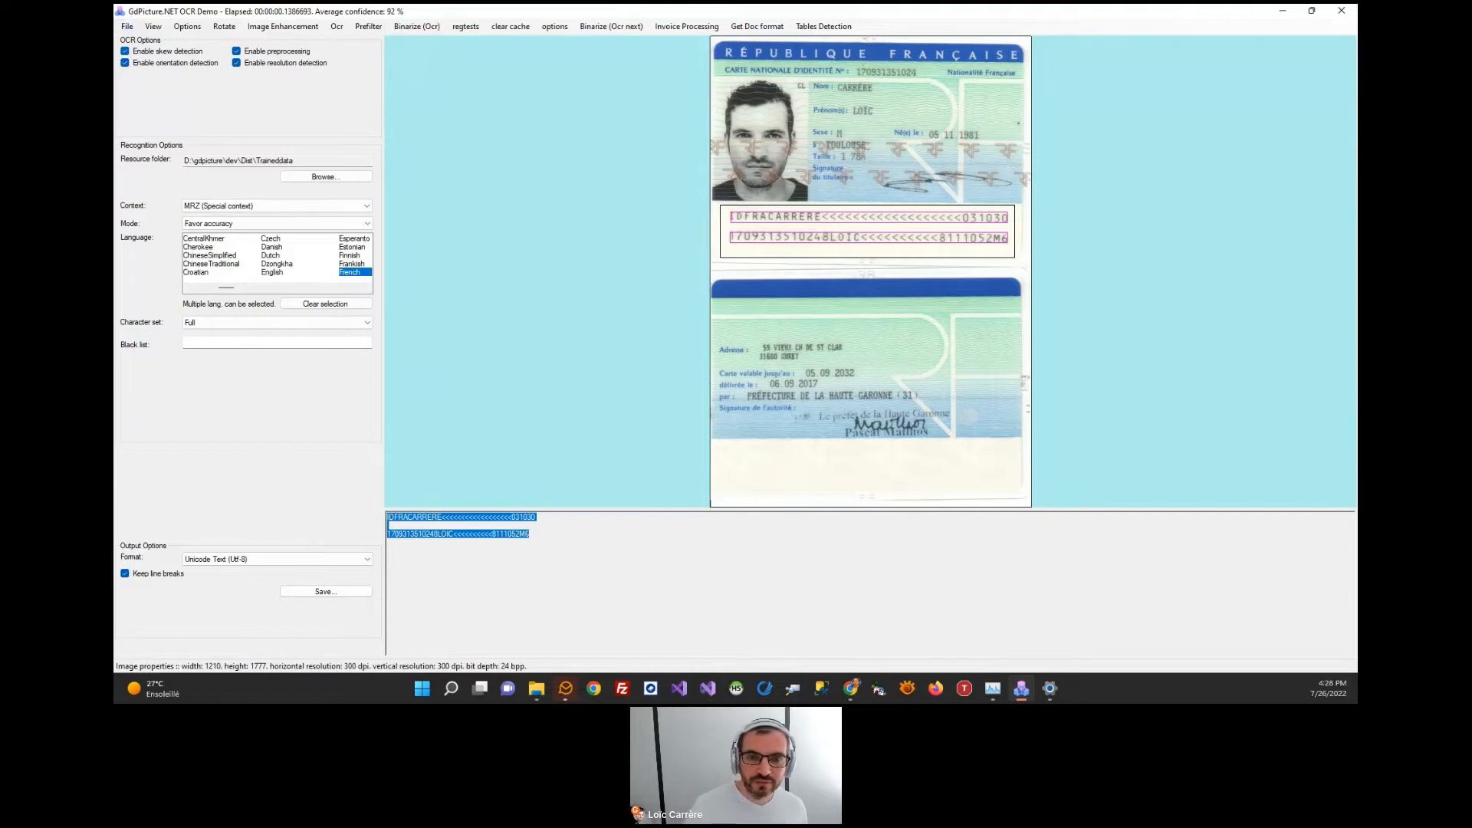
- Load the hemeka invoice and recognize it in Document context at 95% confidence
click(125, 26)
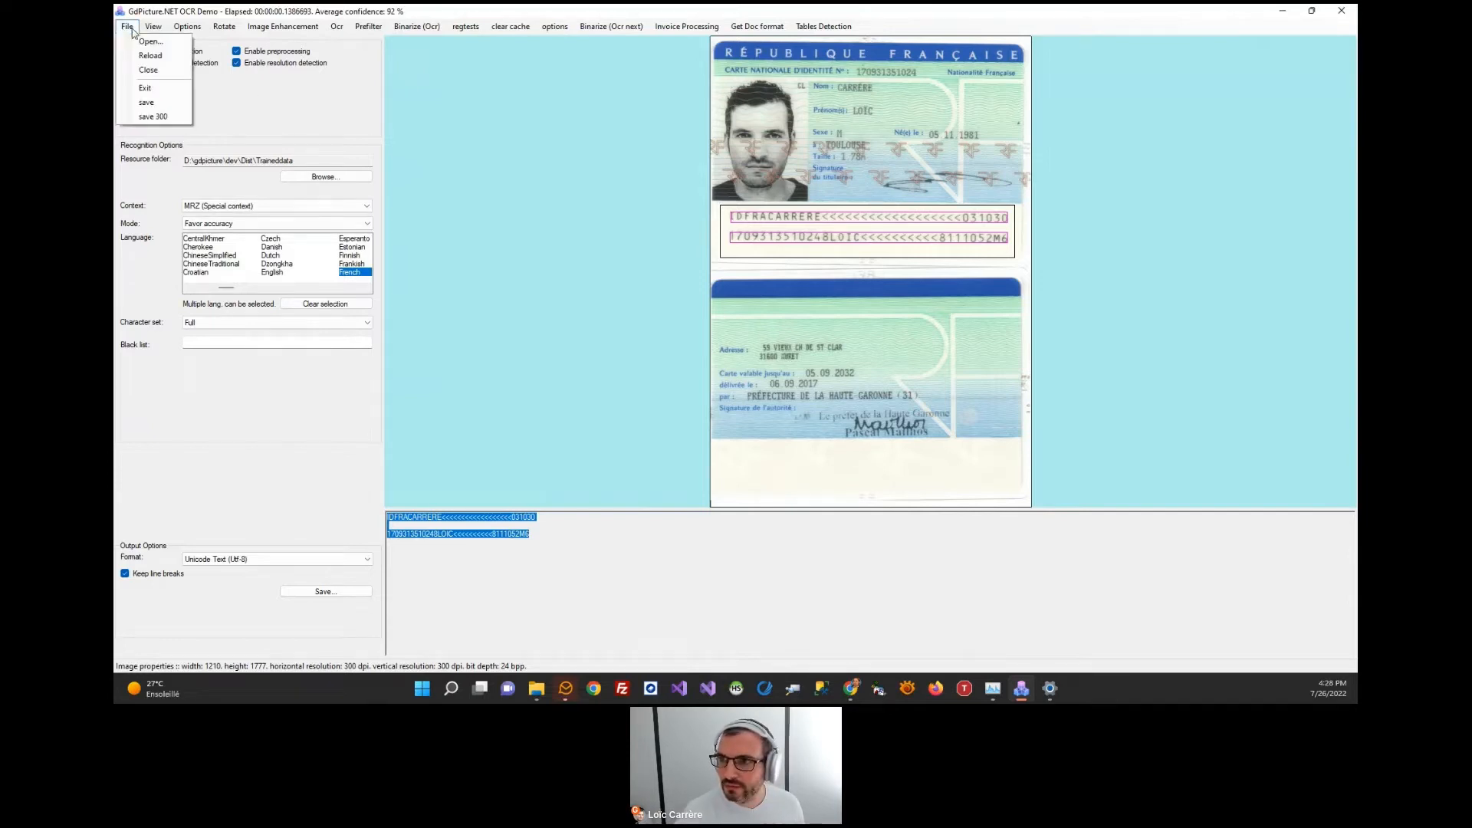
click(150, 41)
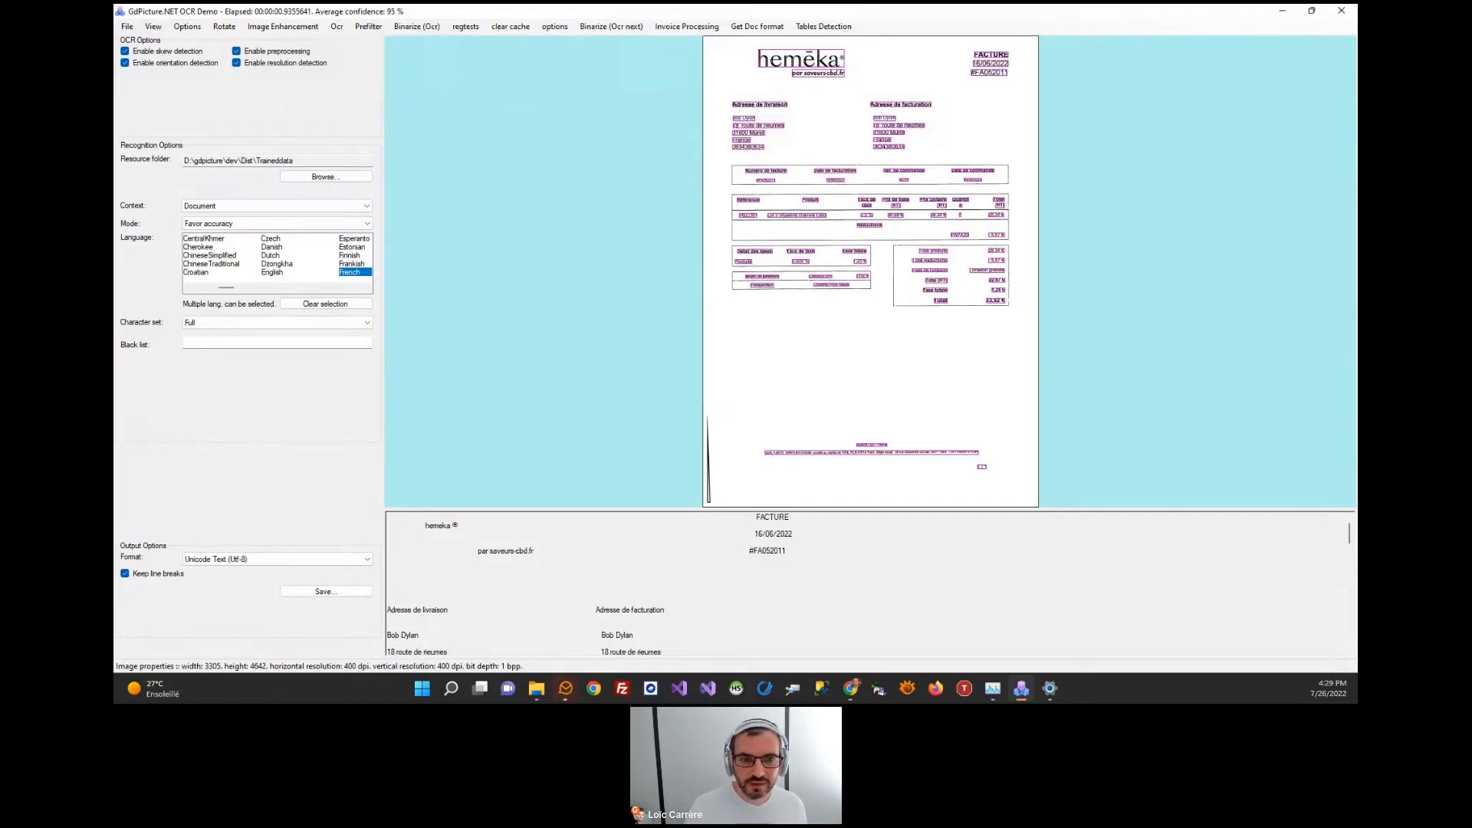
- Switch the overlay to Characters so each recognized character is outlined individually
click(152, 26)
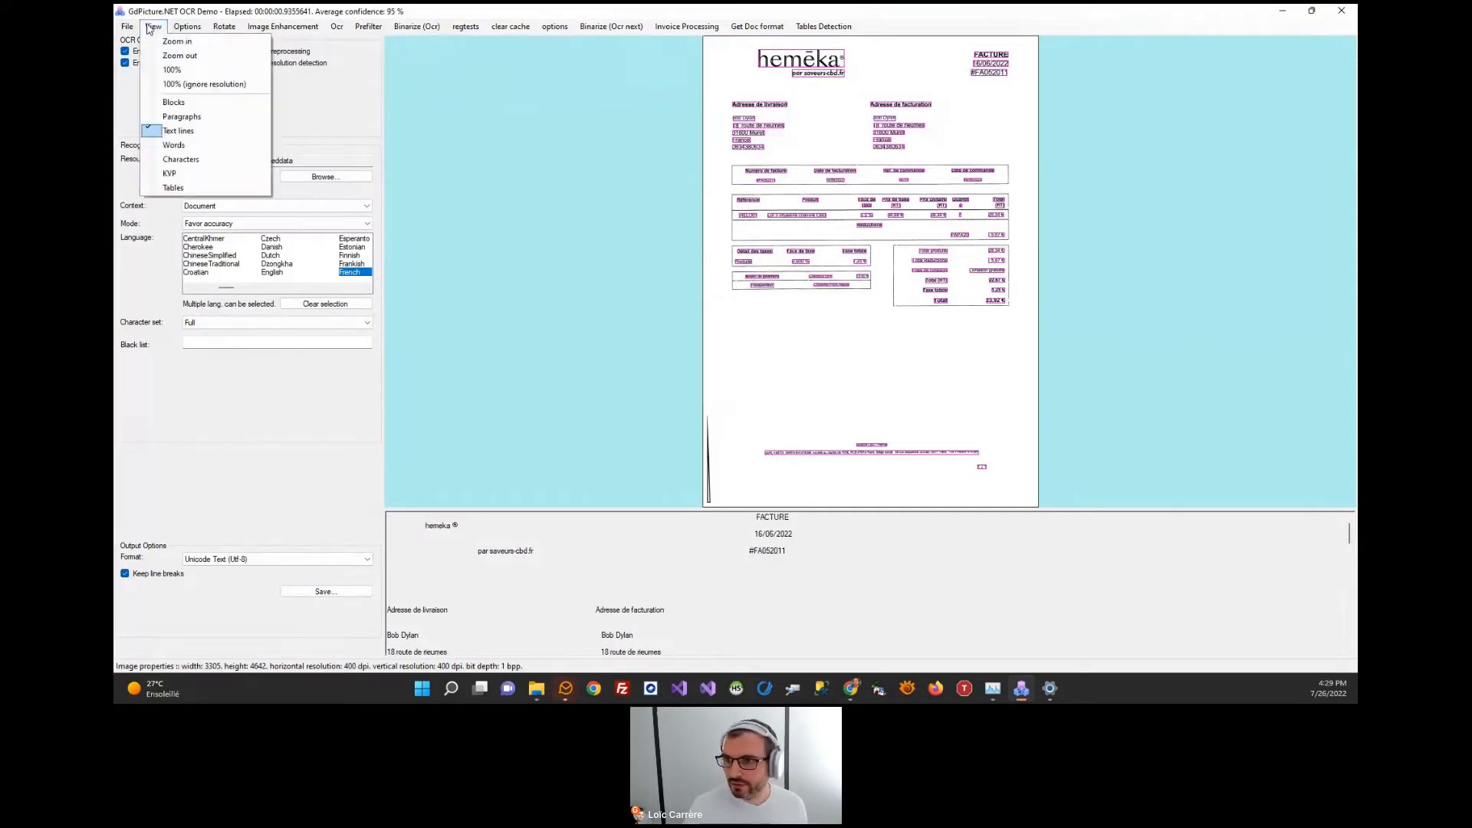
mouse_move(170, 173)
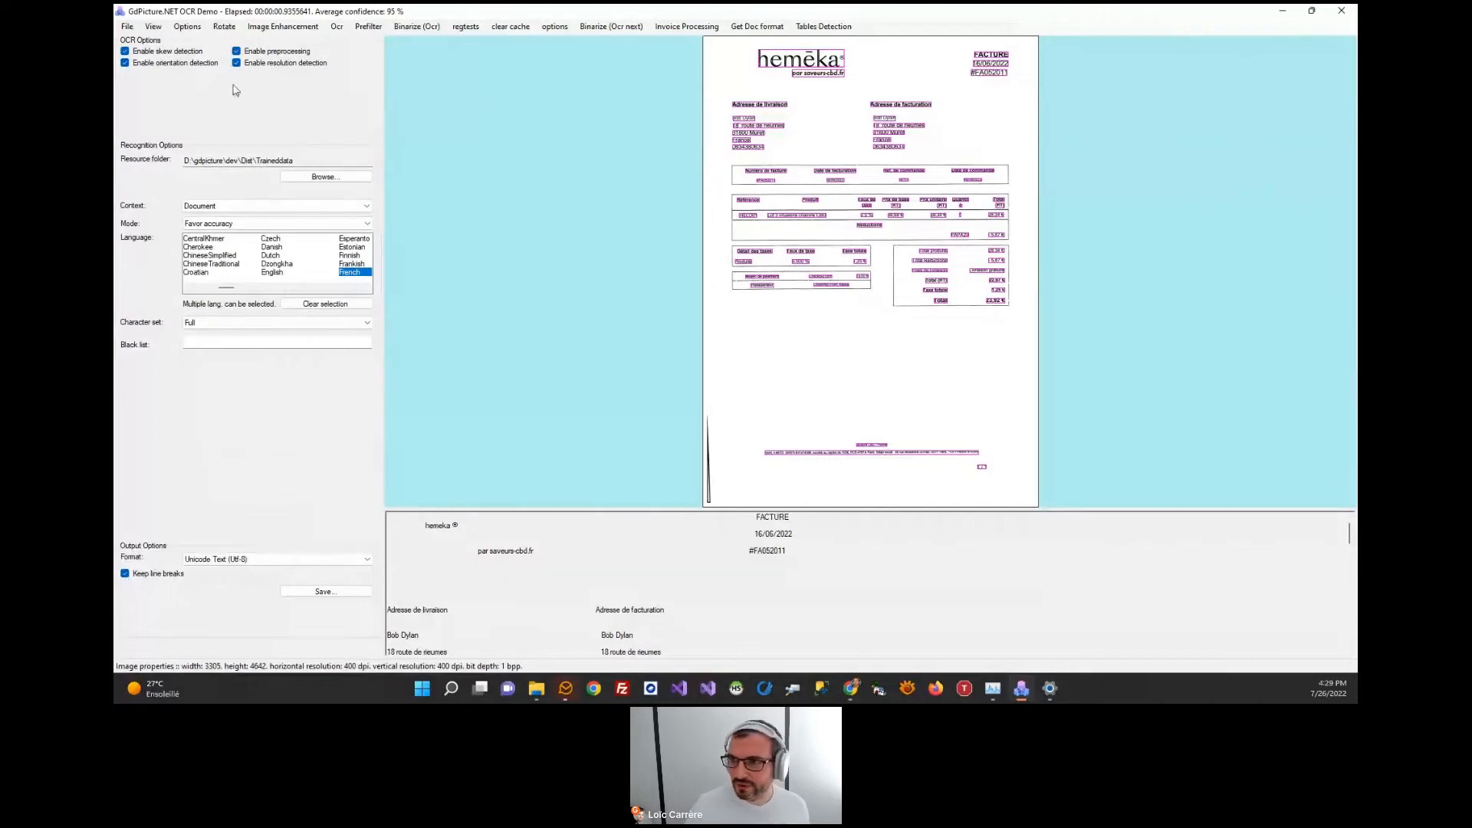
click(153, 26)
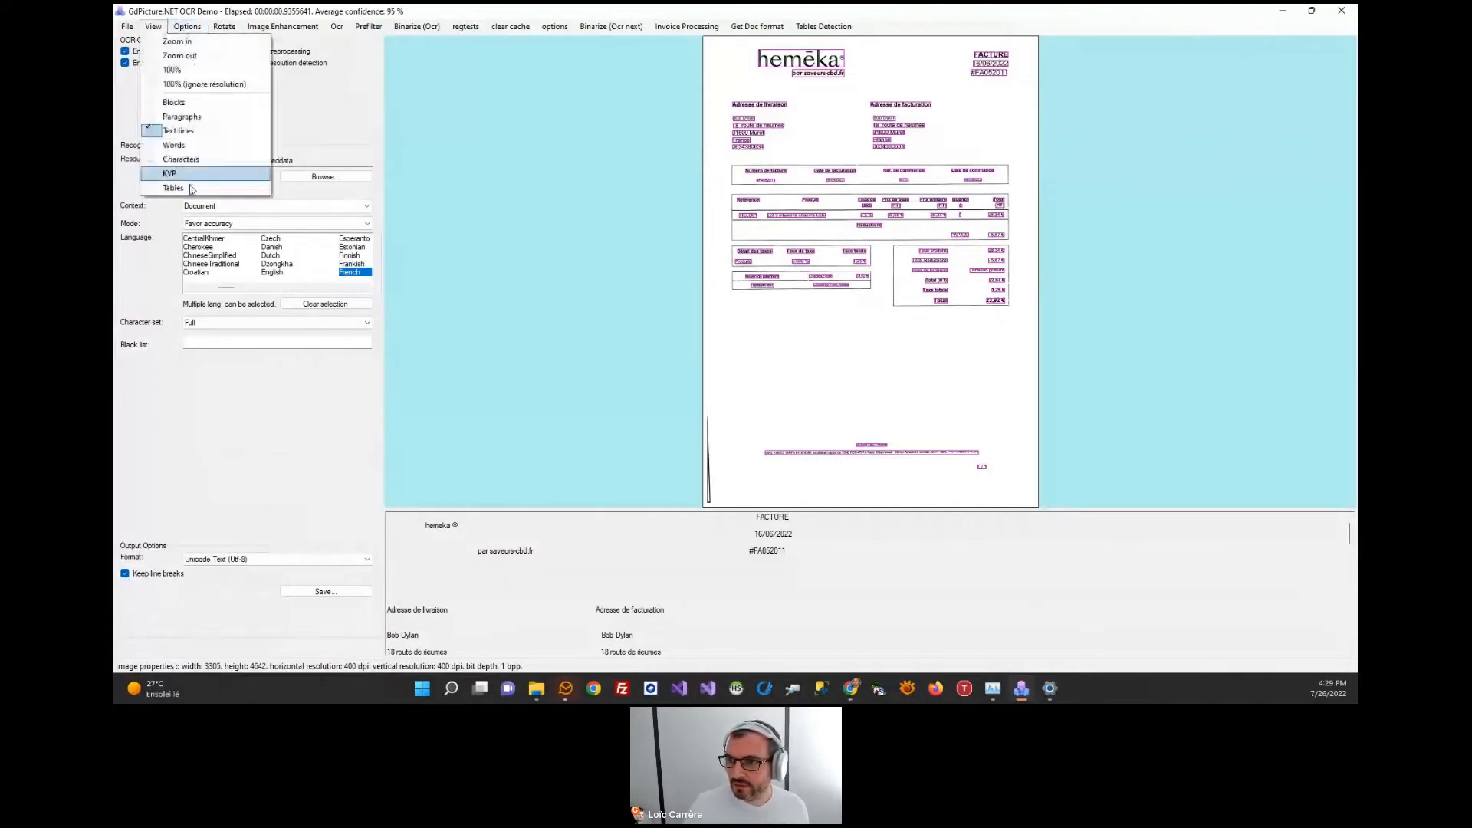
mouse_move(181, 158)
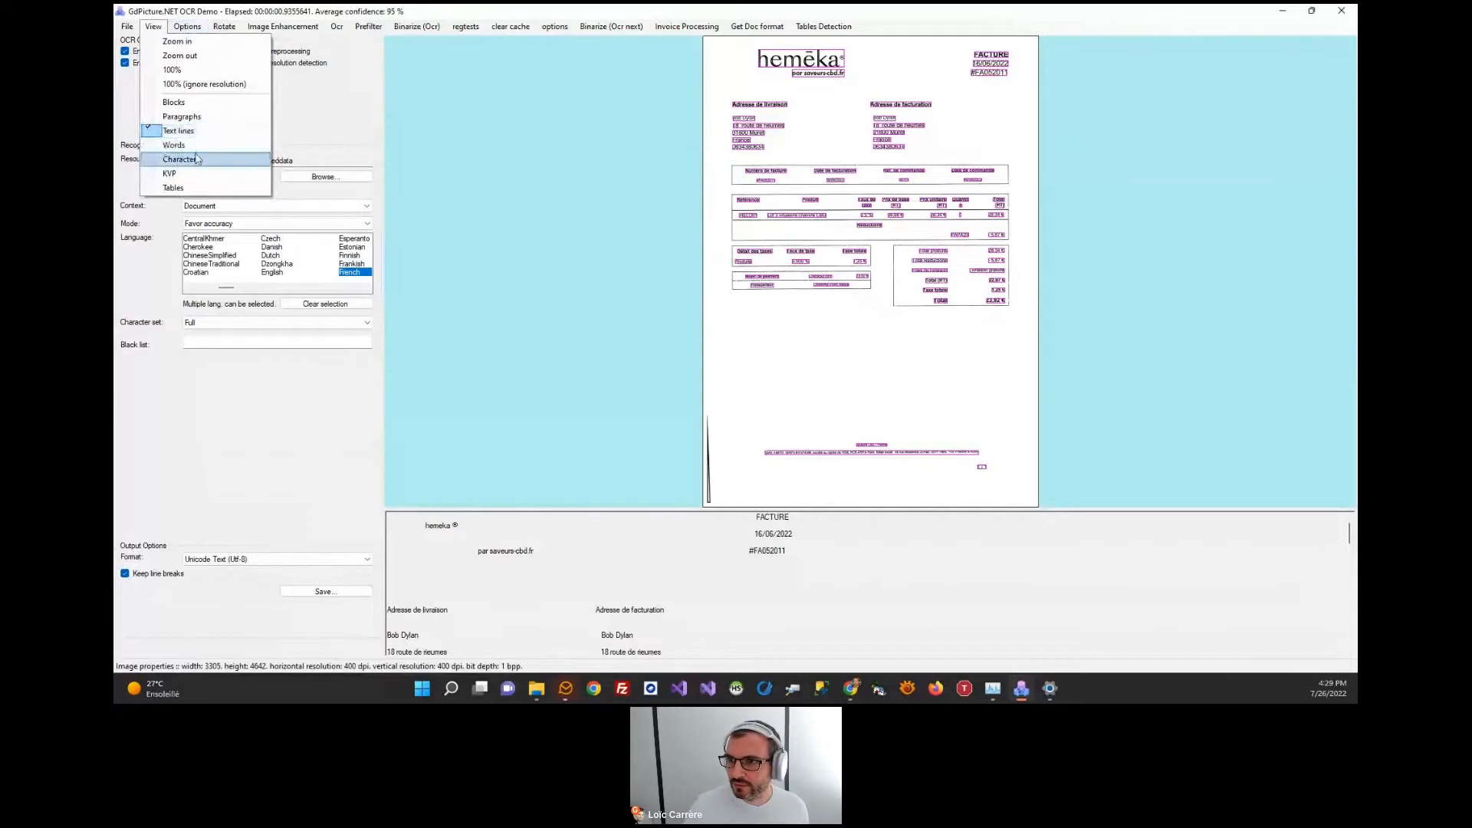
click(181, 158)
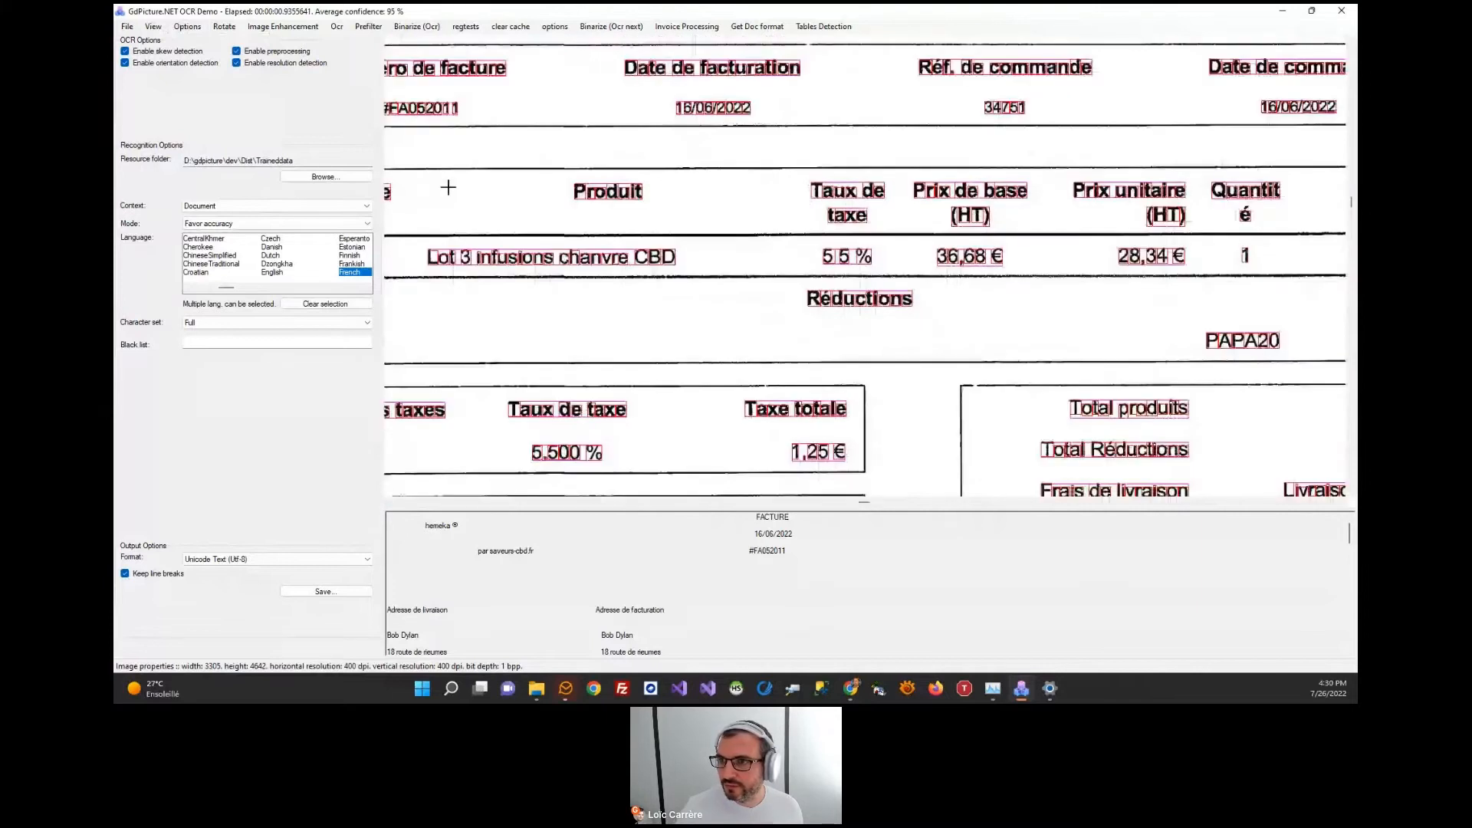
click(152, 26)
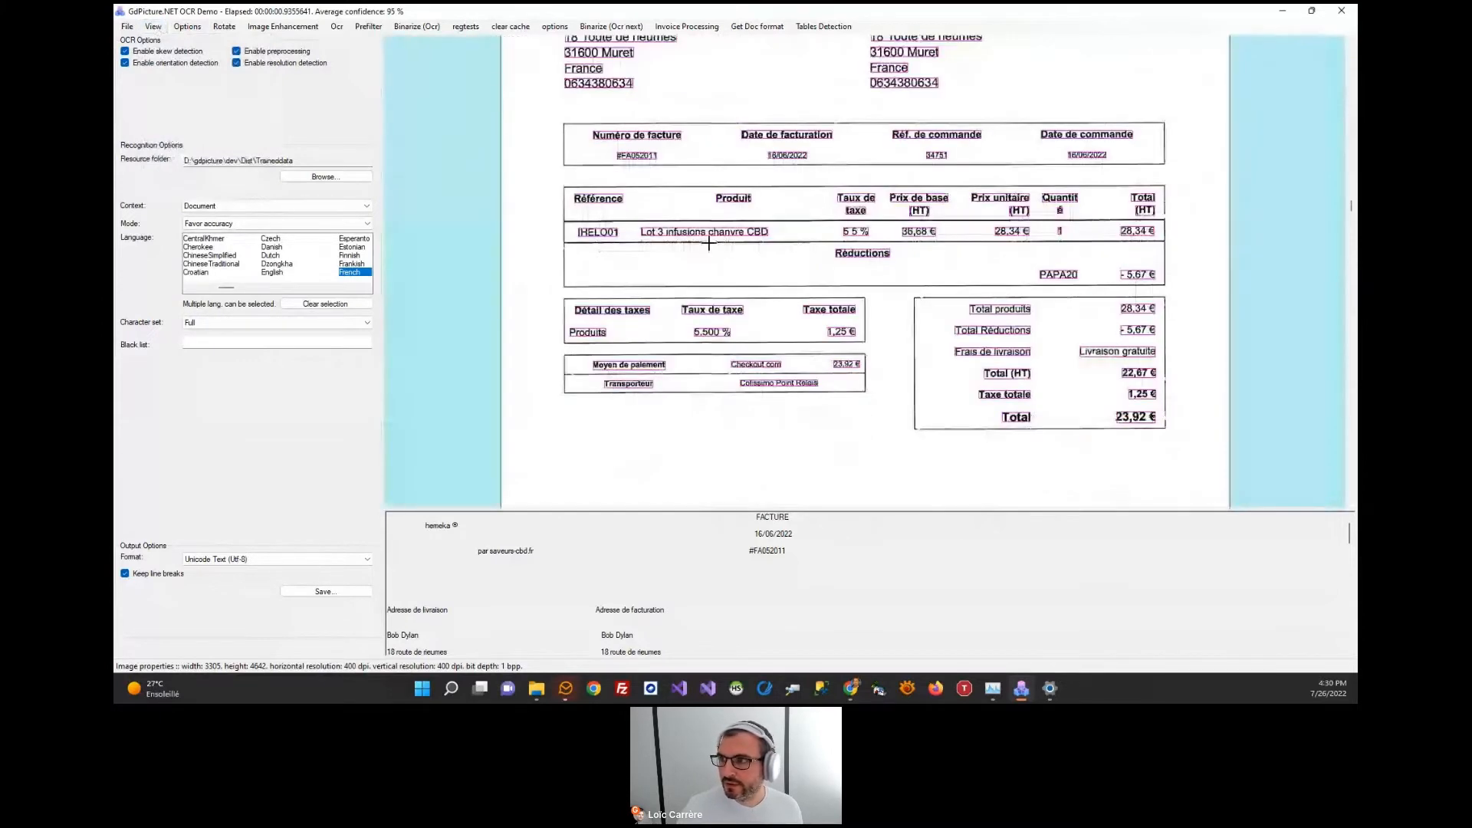
mouse_move(483, 43)
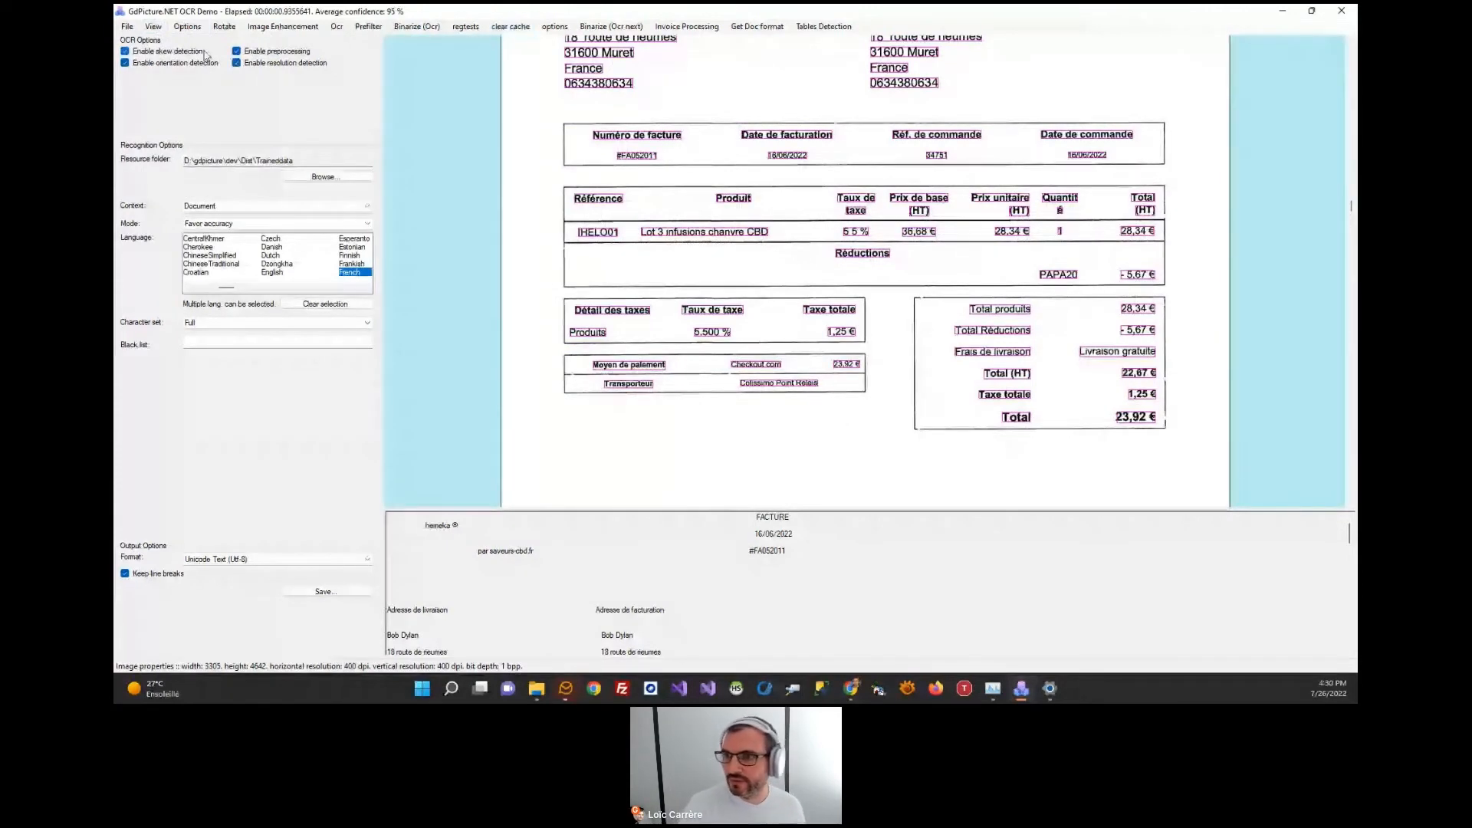
- Show the Tables overlay: red boxes around tables, green boxes around their cells
click(151, 26)
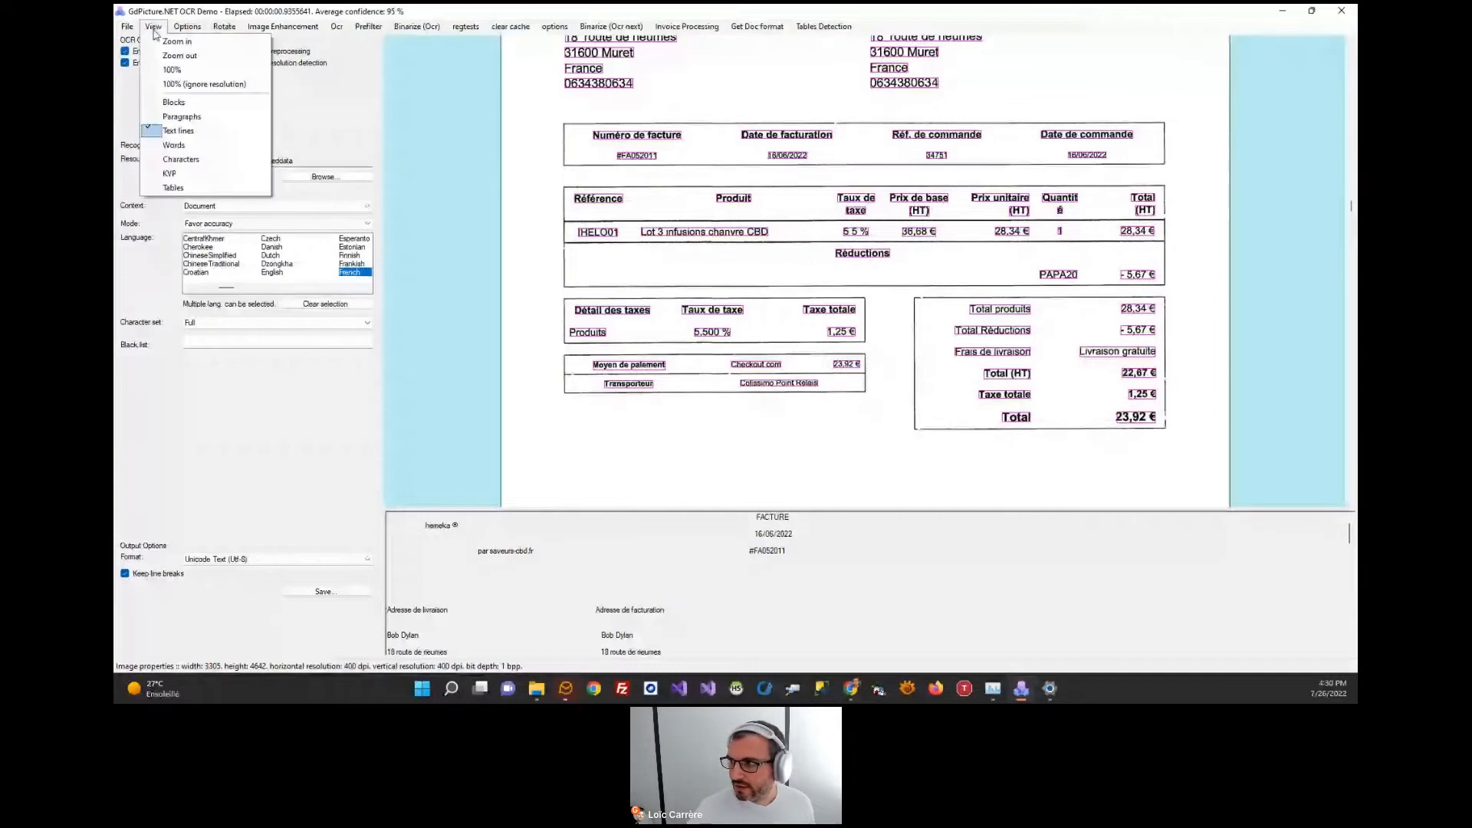
click(173, 187)
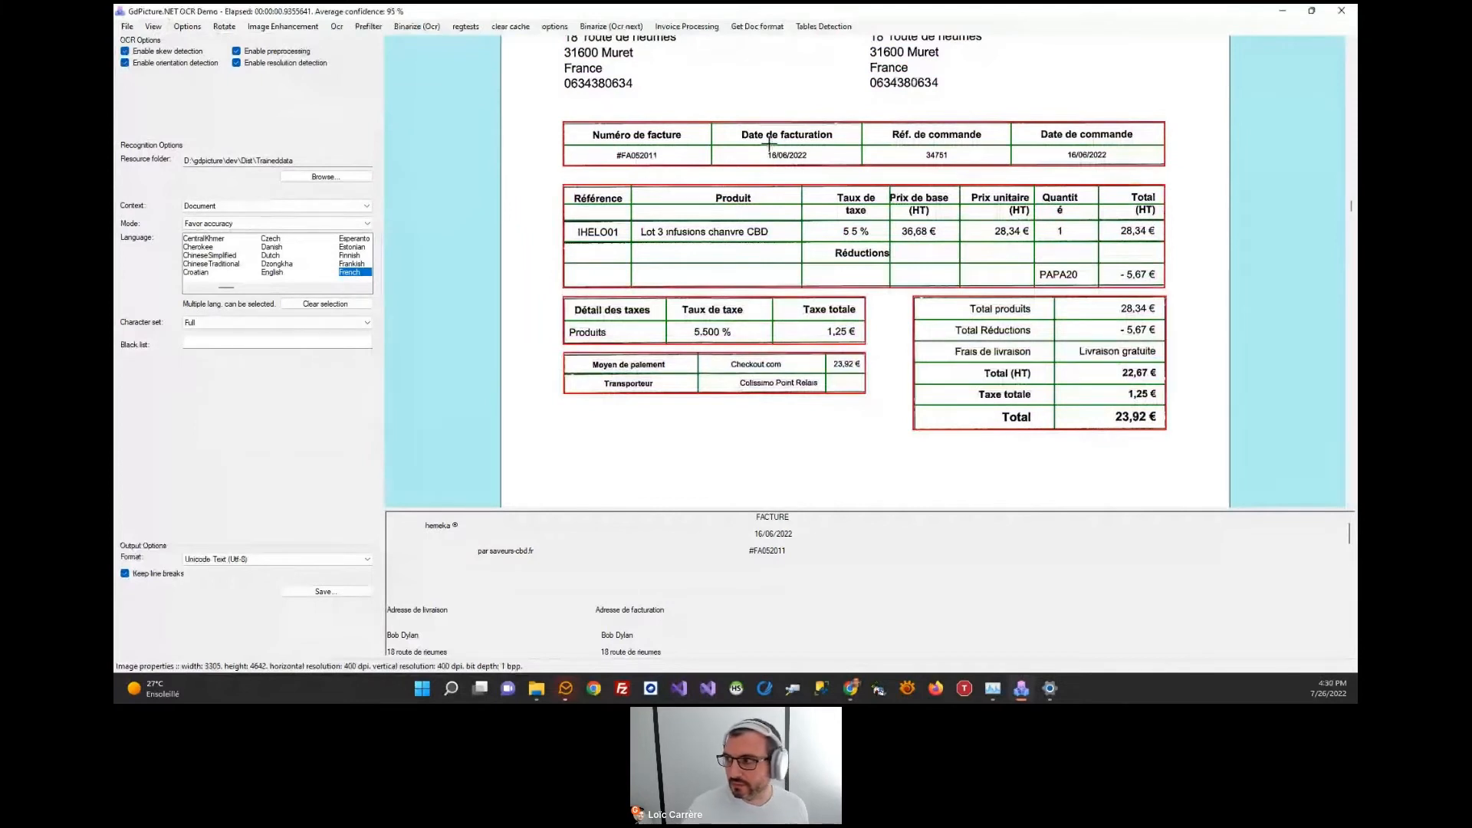
scroll(down, 3)
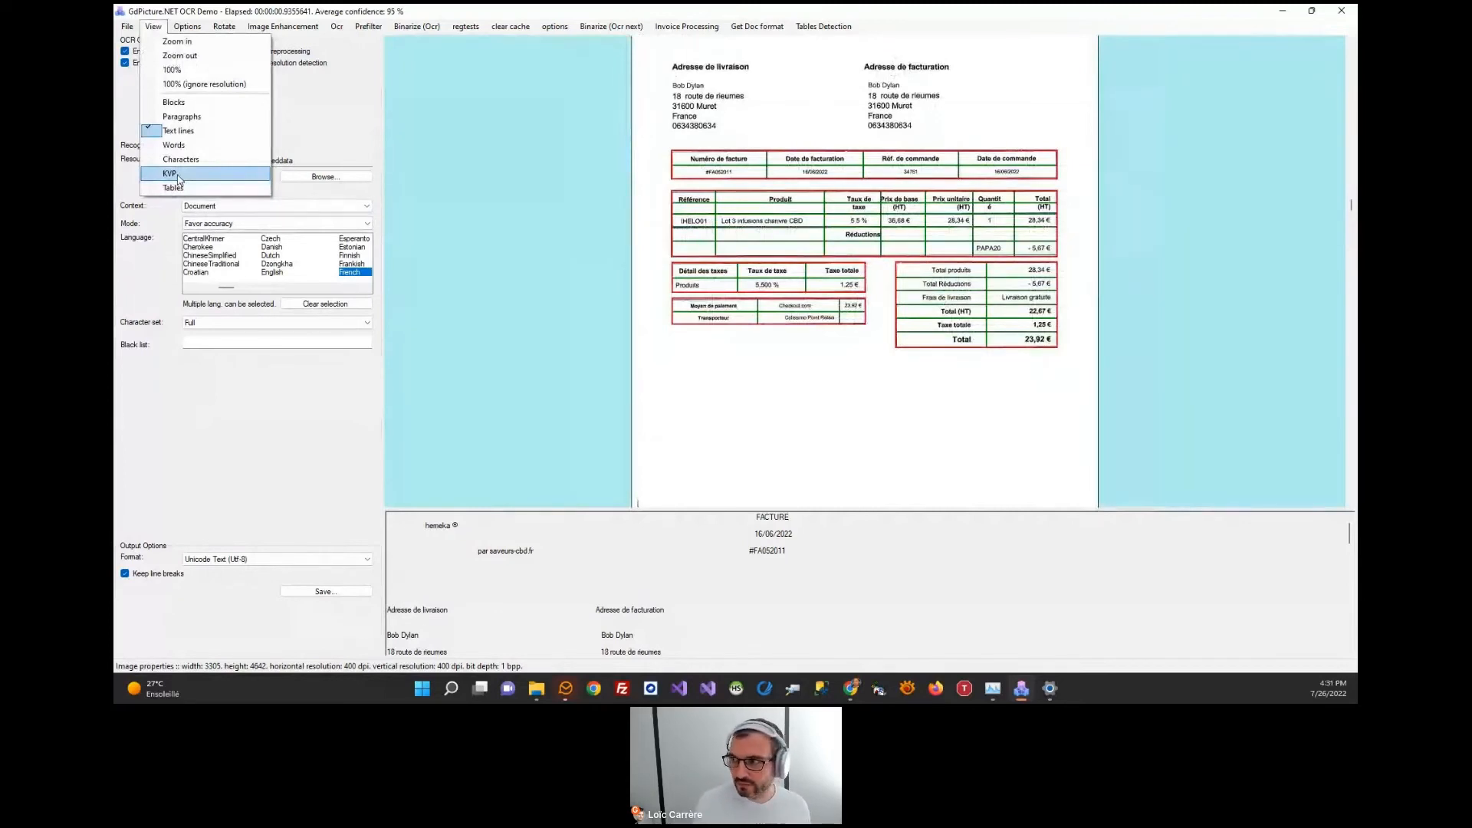
- Show the KVP overlay, listing each pair's name, value, type and accuracy
click(171, 174)
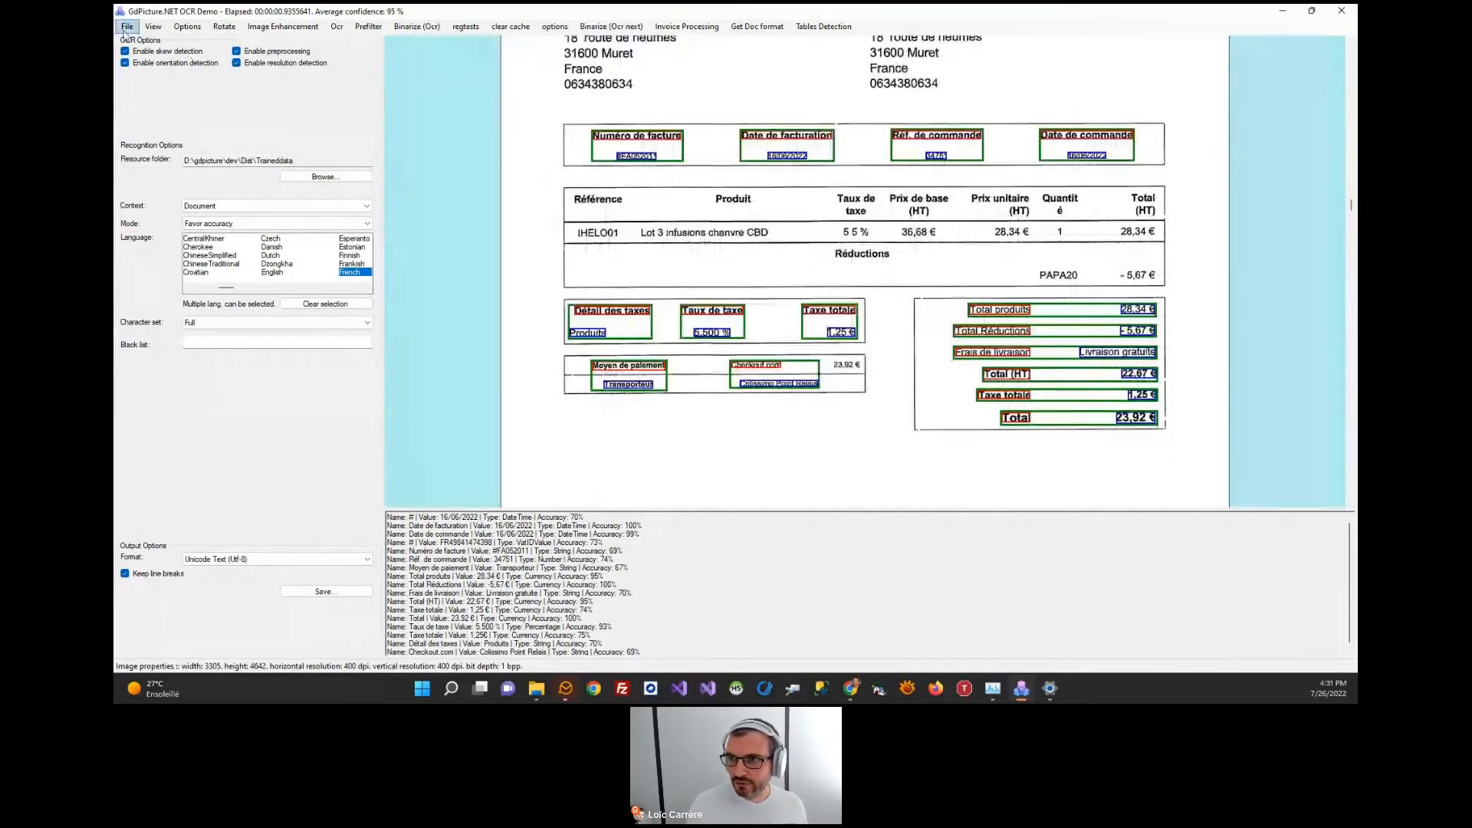
- Load the Crédit Mutuel RIB and display its IBAN, BIC and bank code key-value pairs
click(127, 26)
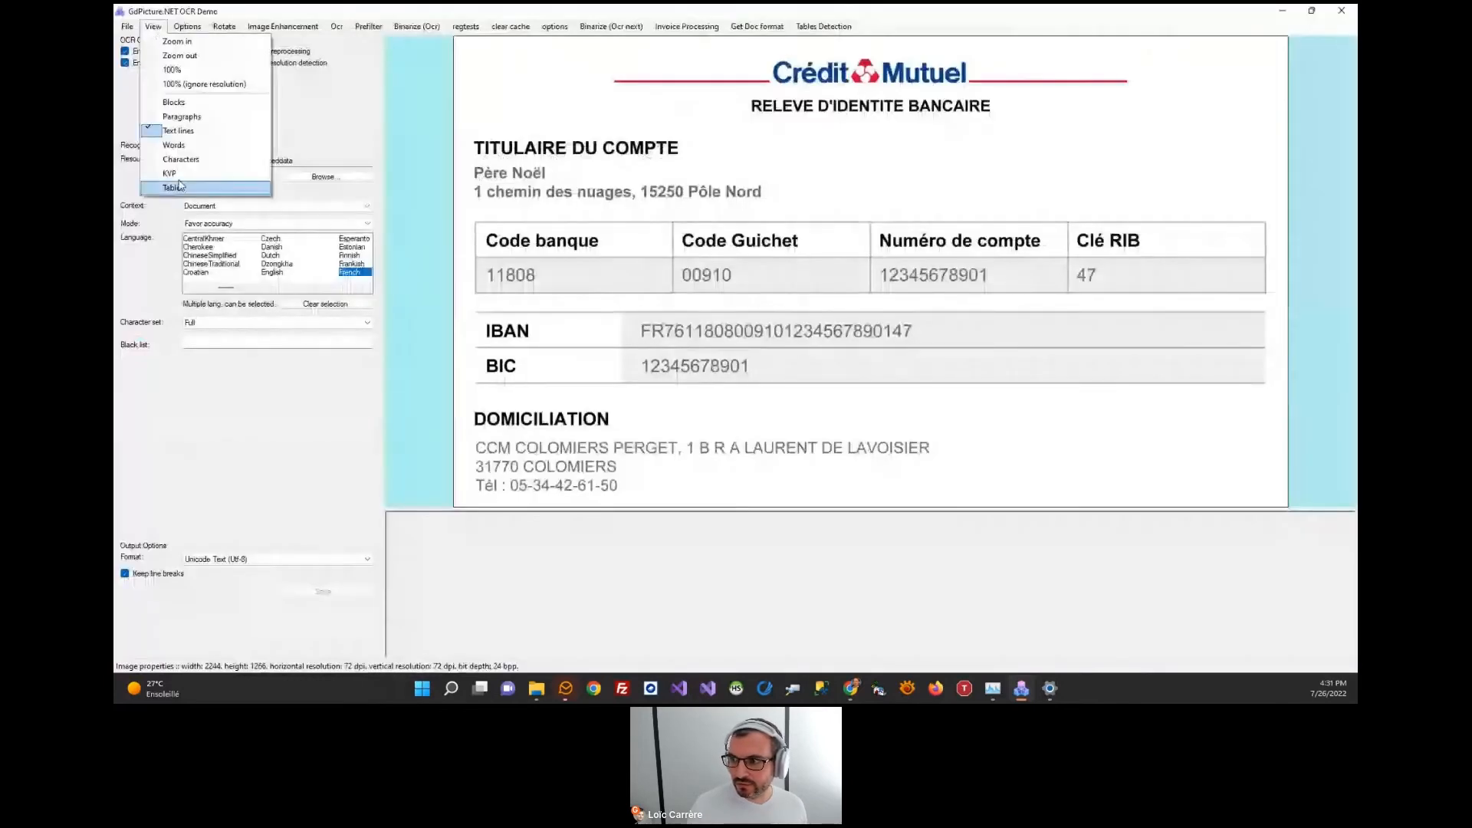
click(174, 187)
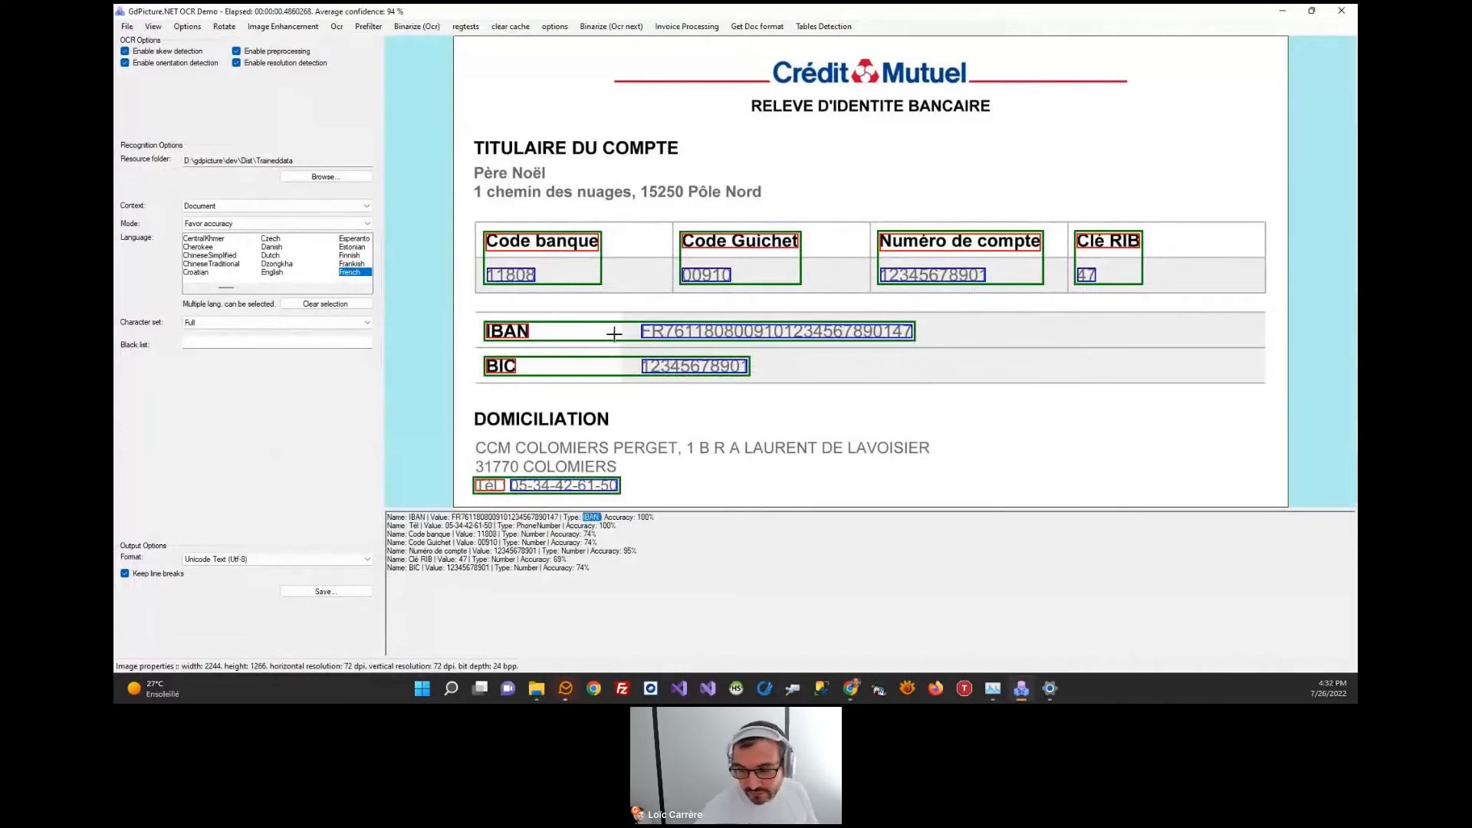
click(507, 330)
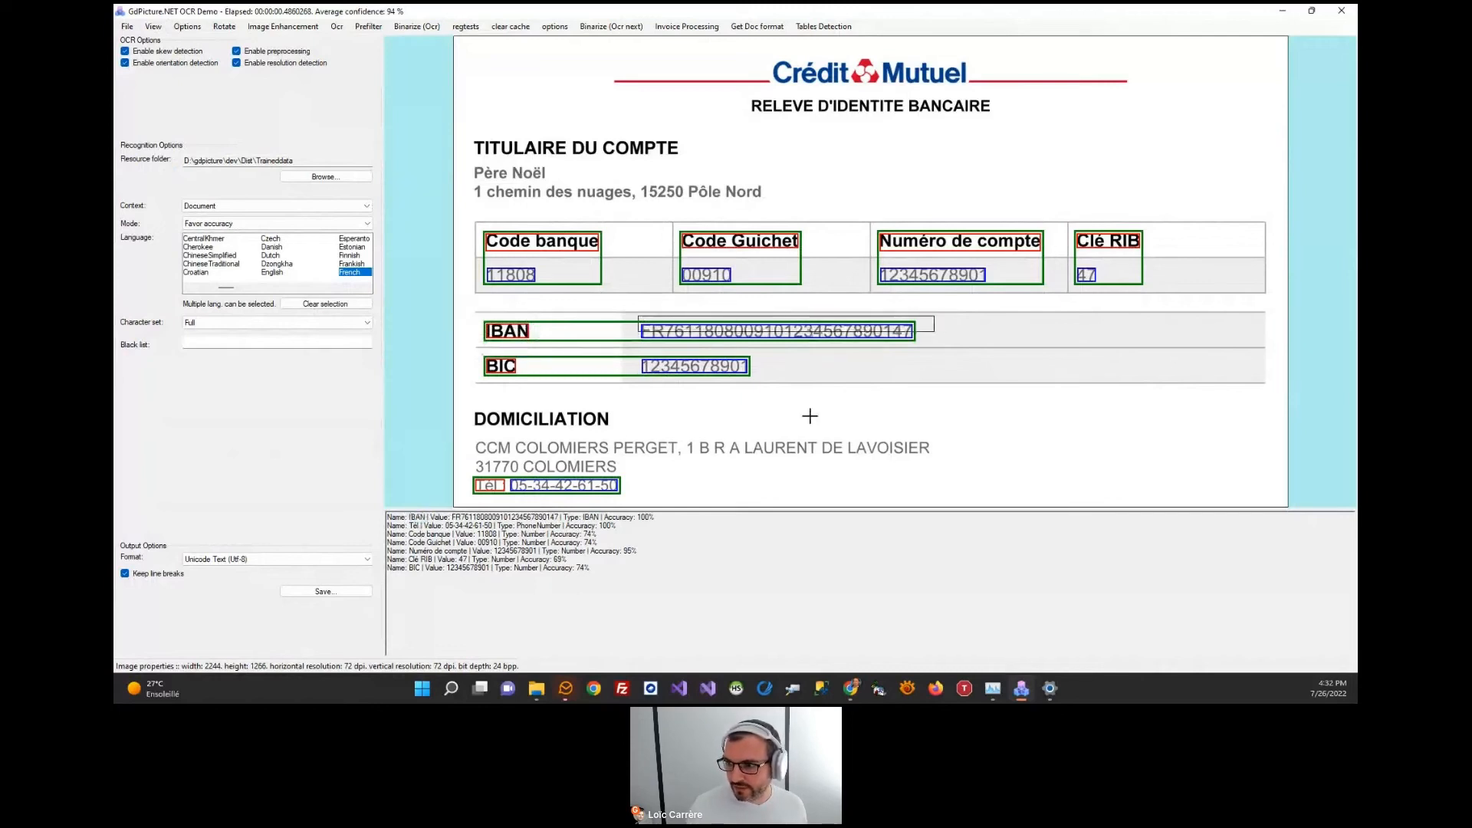
double_click(505, 517)
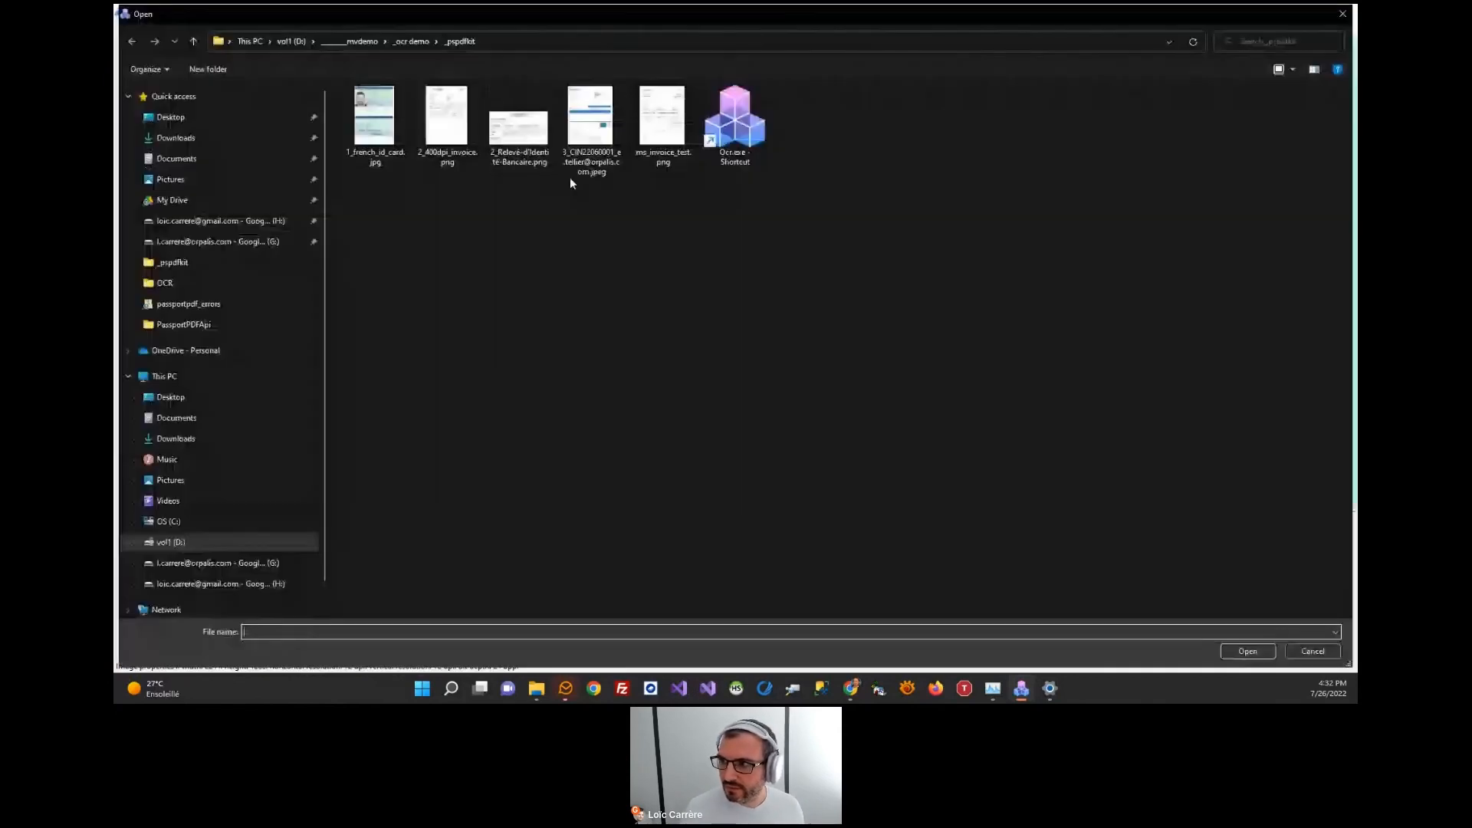
- Open the GdPicture SDK invoice JPEG so its reference, date and total pairs are extracted
click(591, 112)
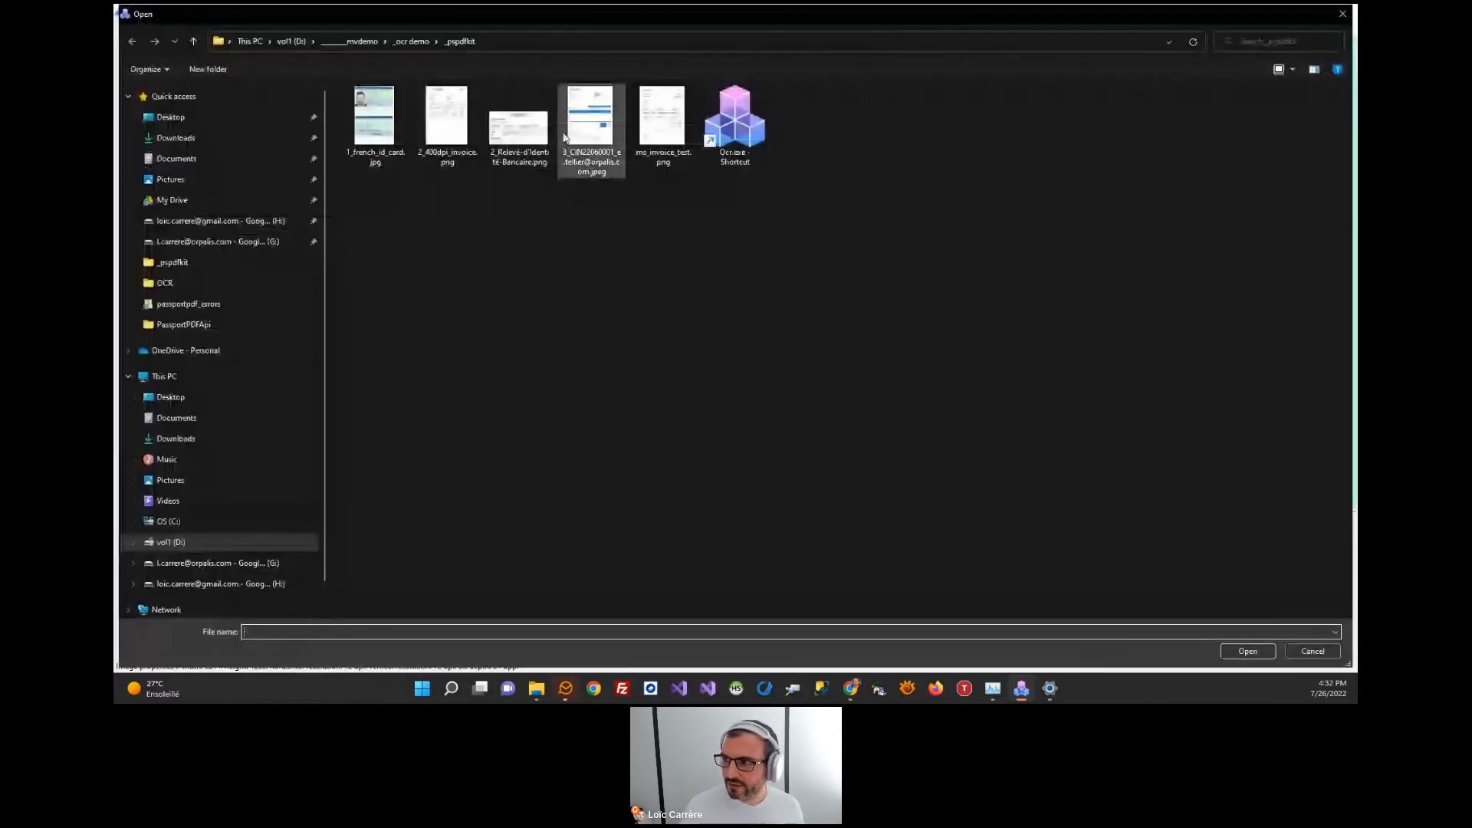
double_click(592, 112)
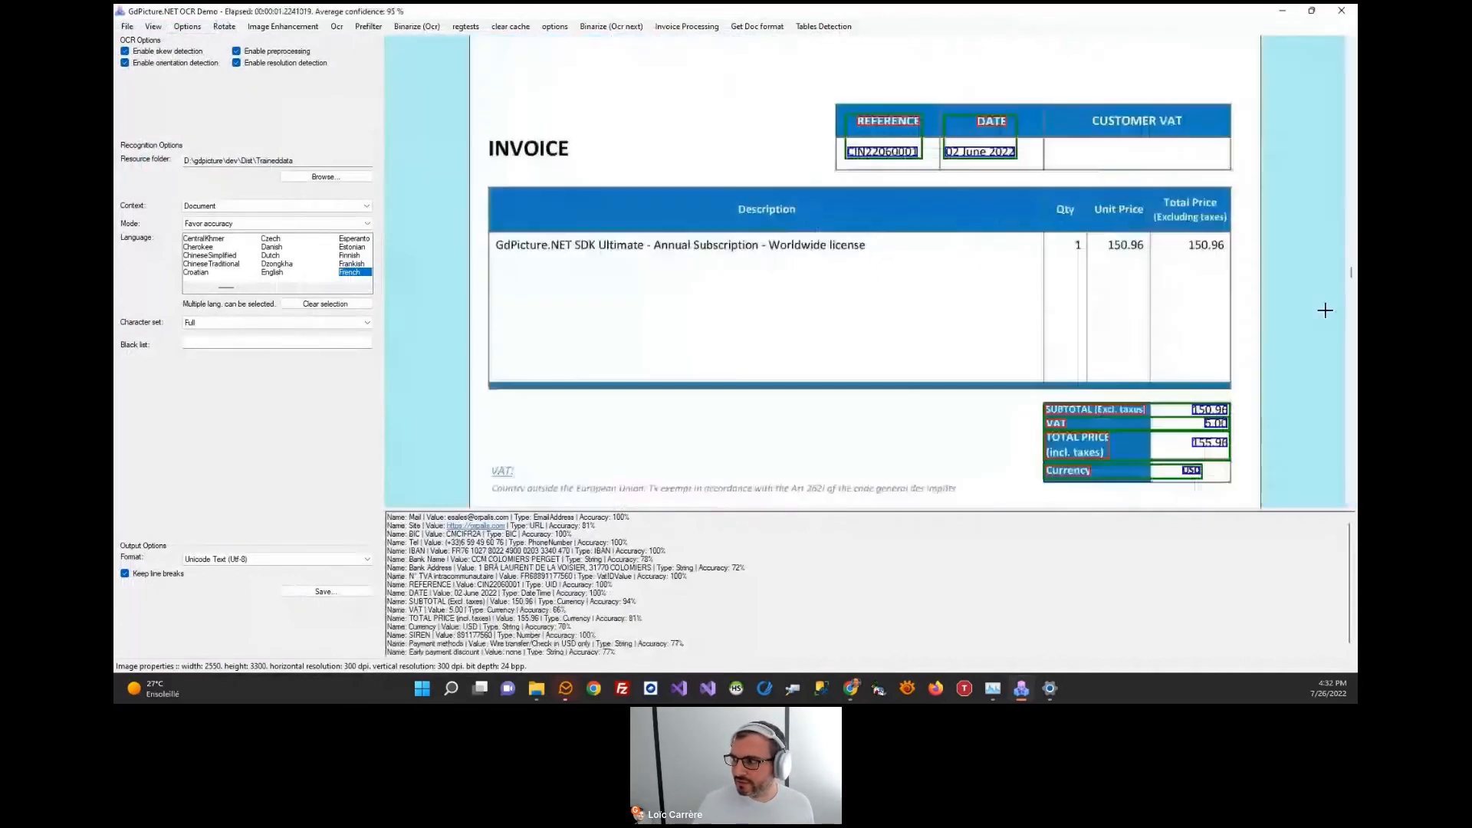
scroll(down, 3)
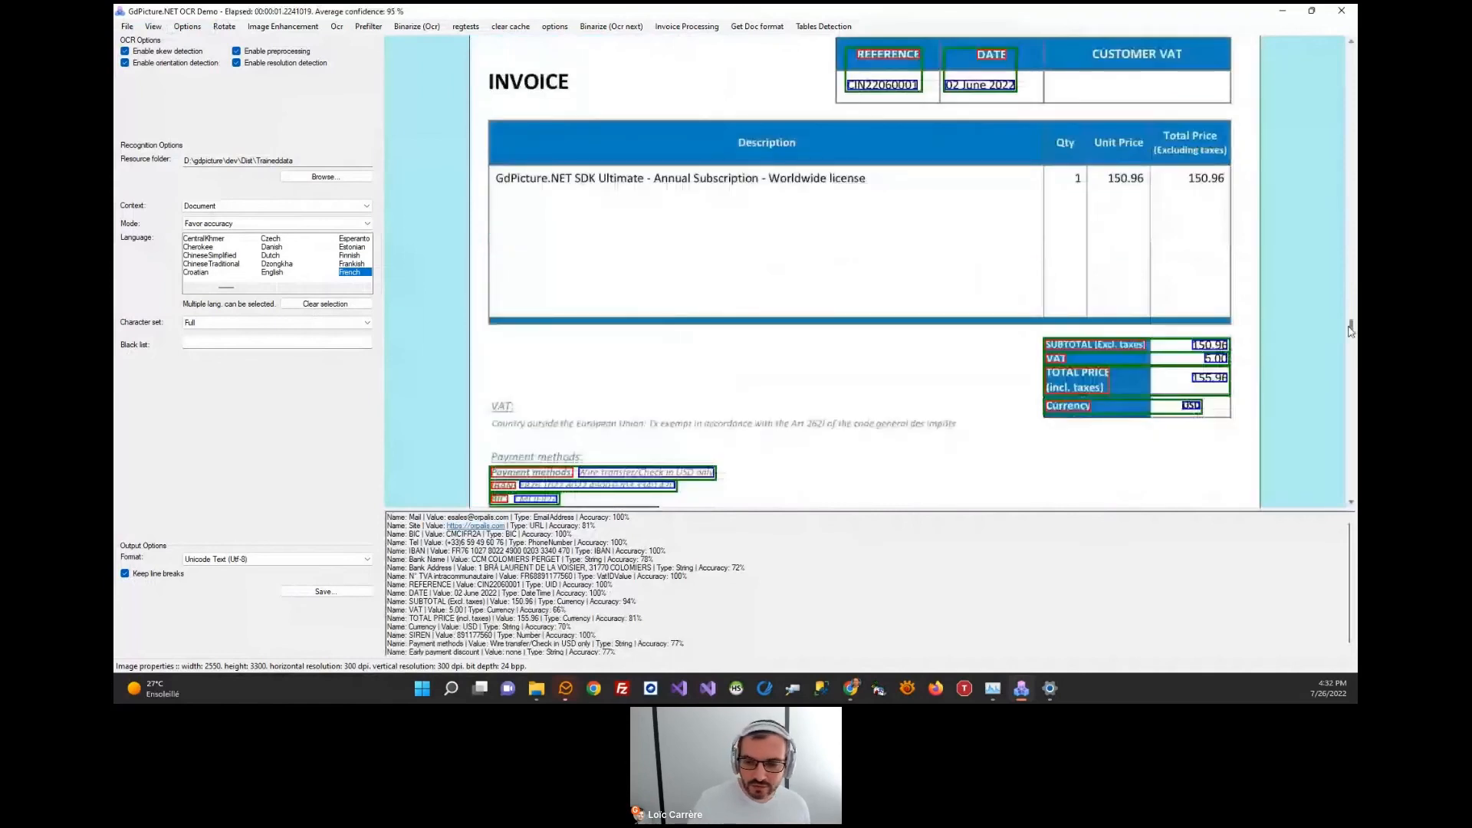
scroll(down, 3)
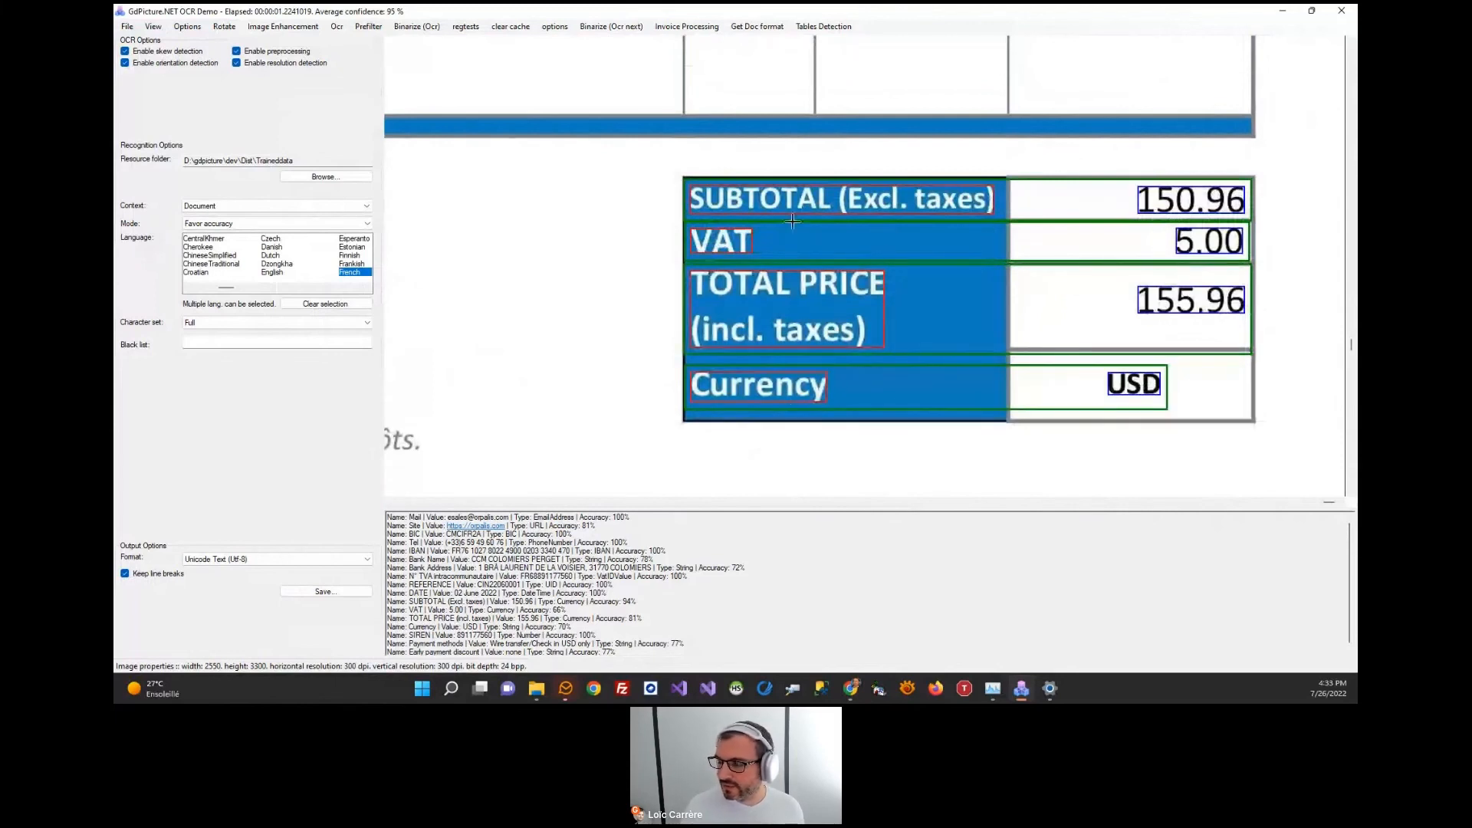
mouse_move(934, 320)
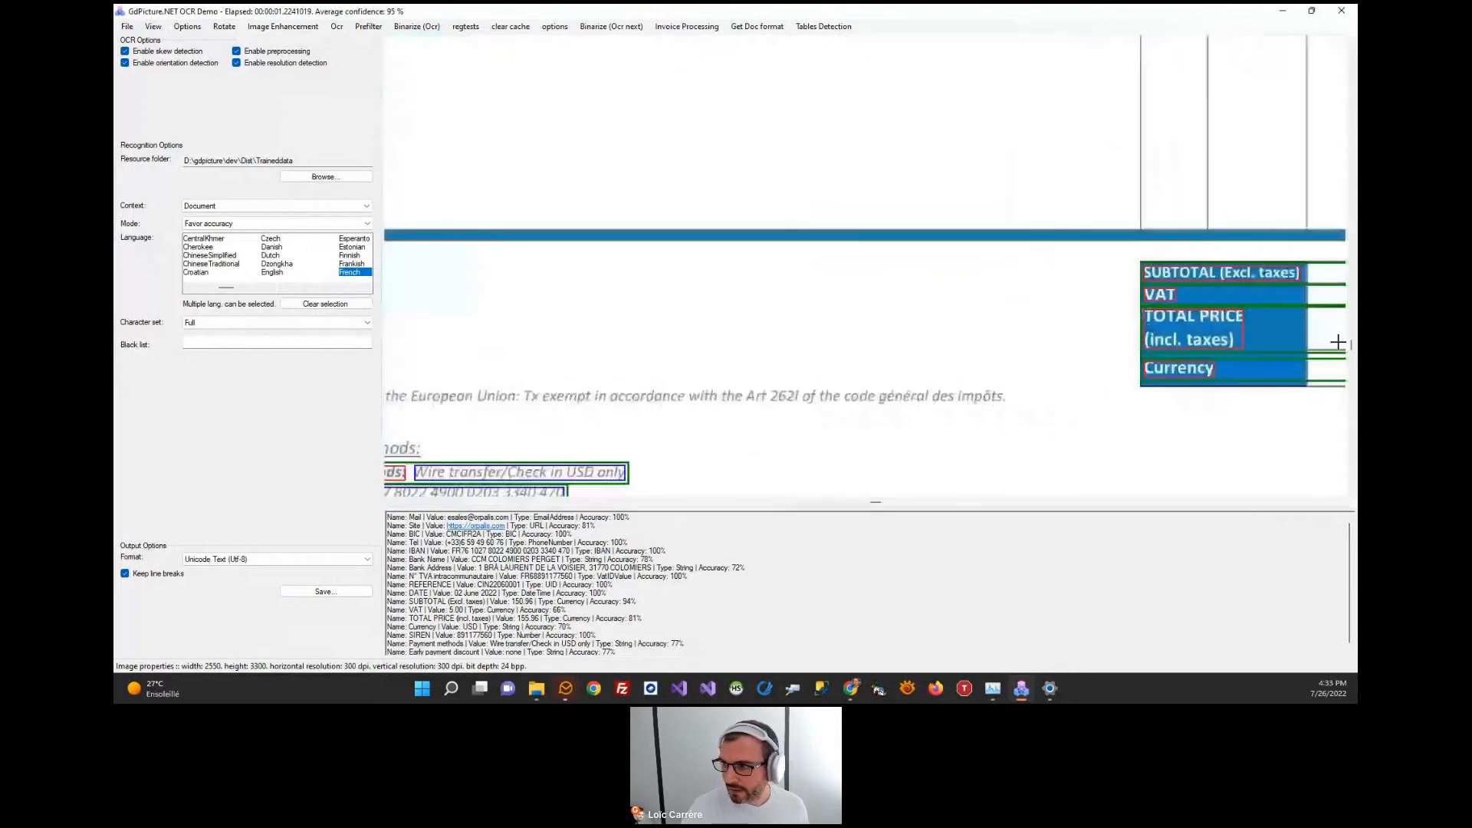
scroll(down, 3)
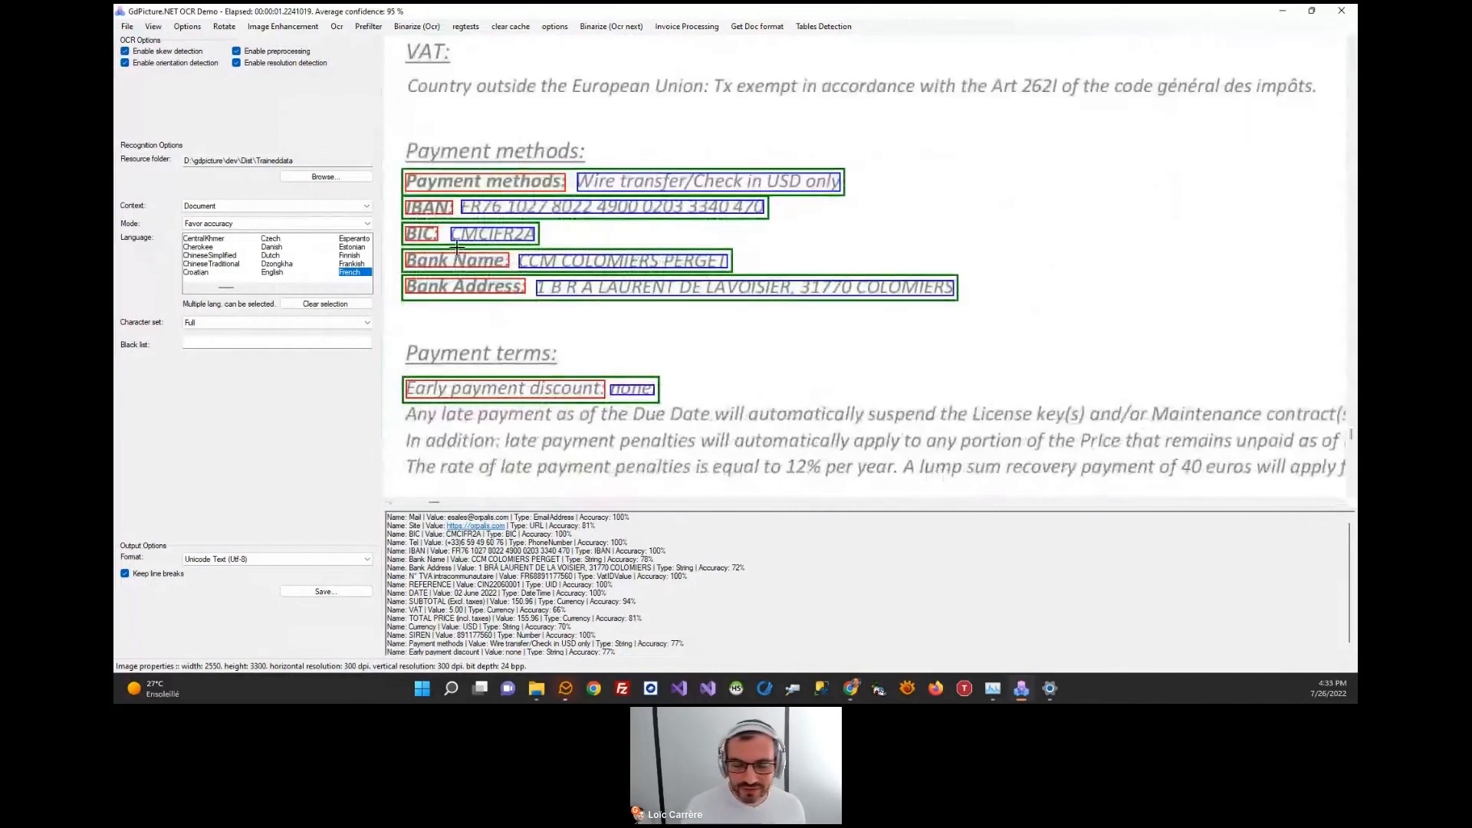
scroll(down, 3)
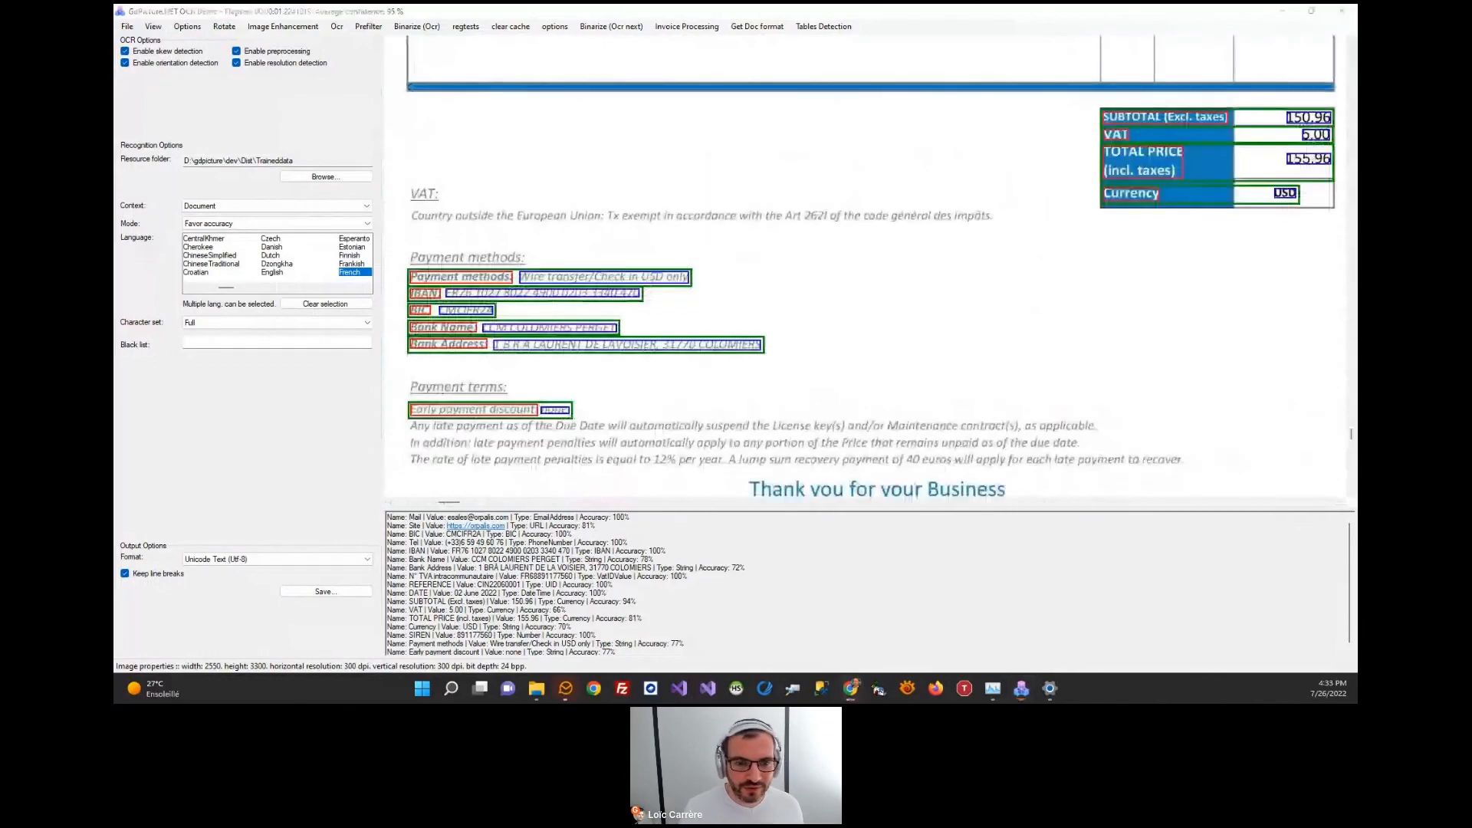